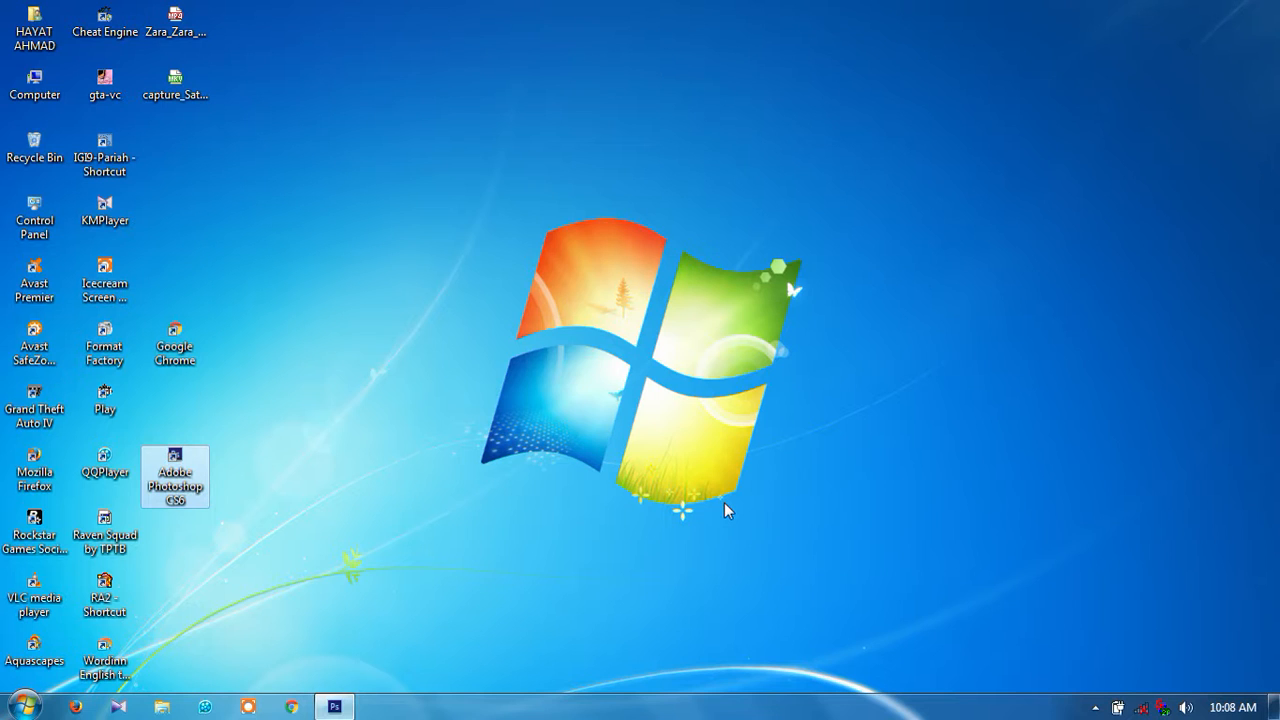
mouse_move(660, 504)
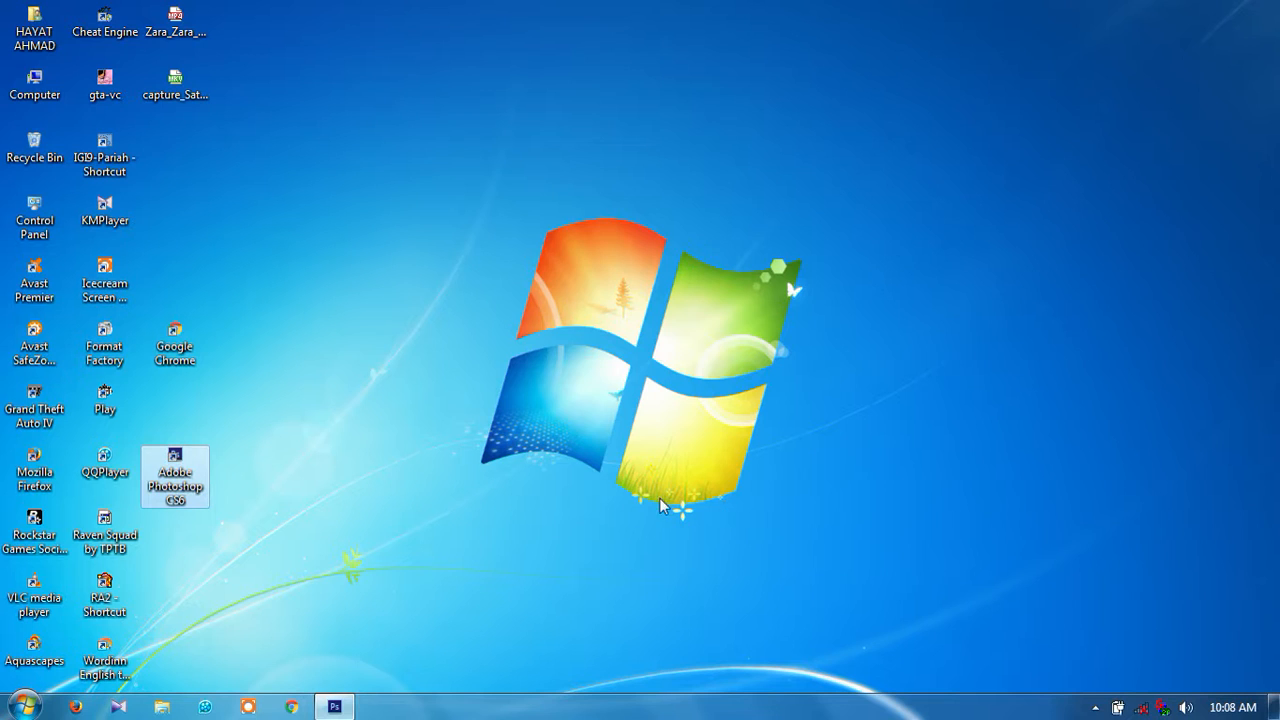
mouse_move(484, 570)
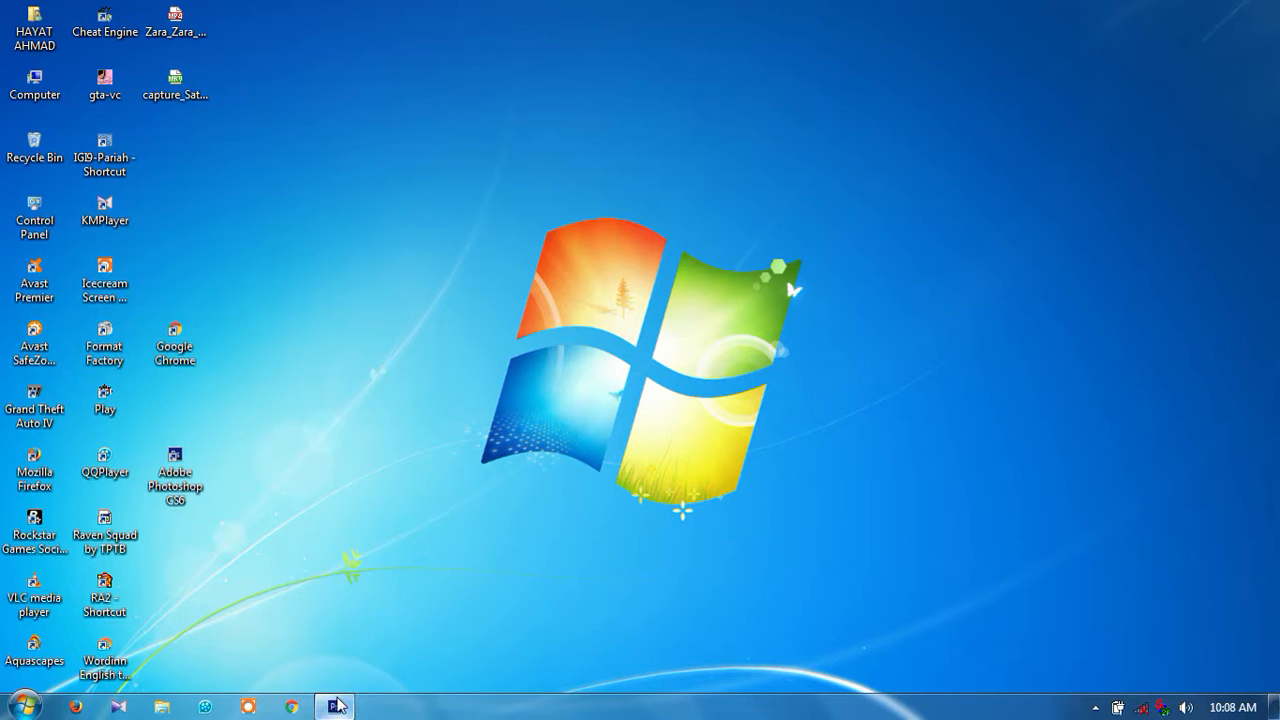
Bring the Superman photo forward and look through the File commands.
click(336, 708)
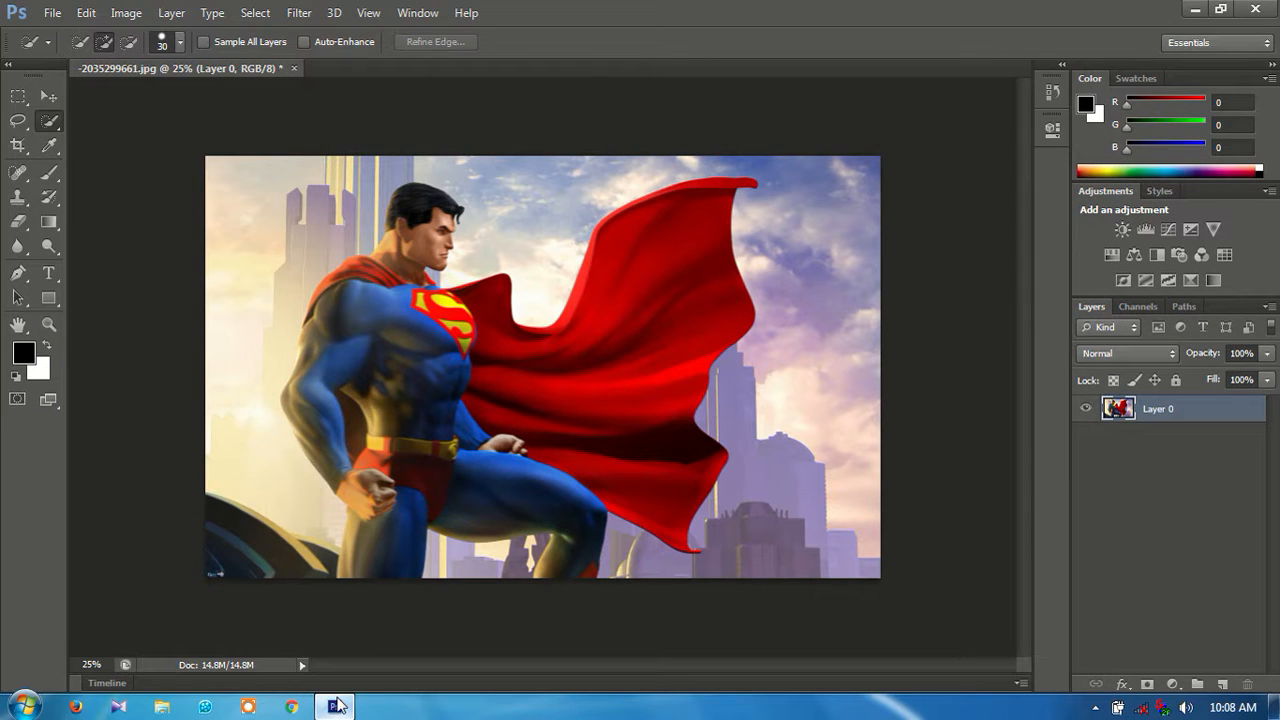
mouse_move(794, 410)
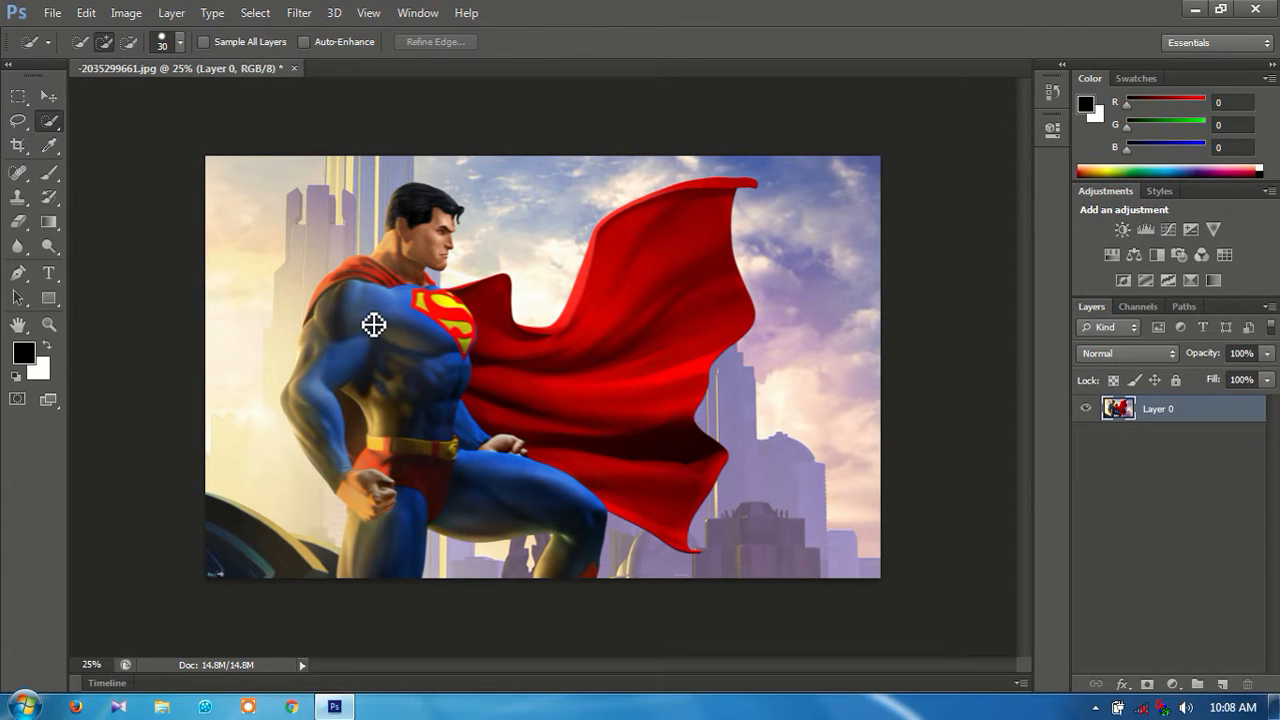
click(52, 12)
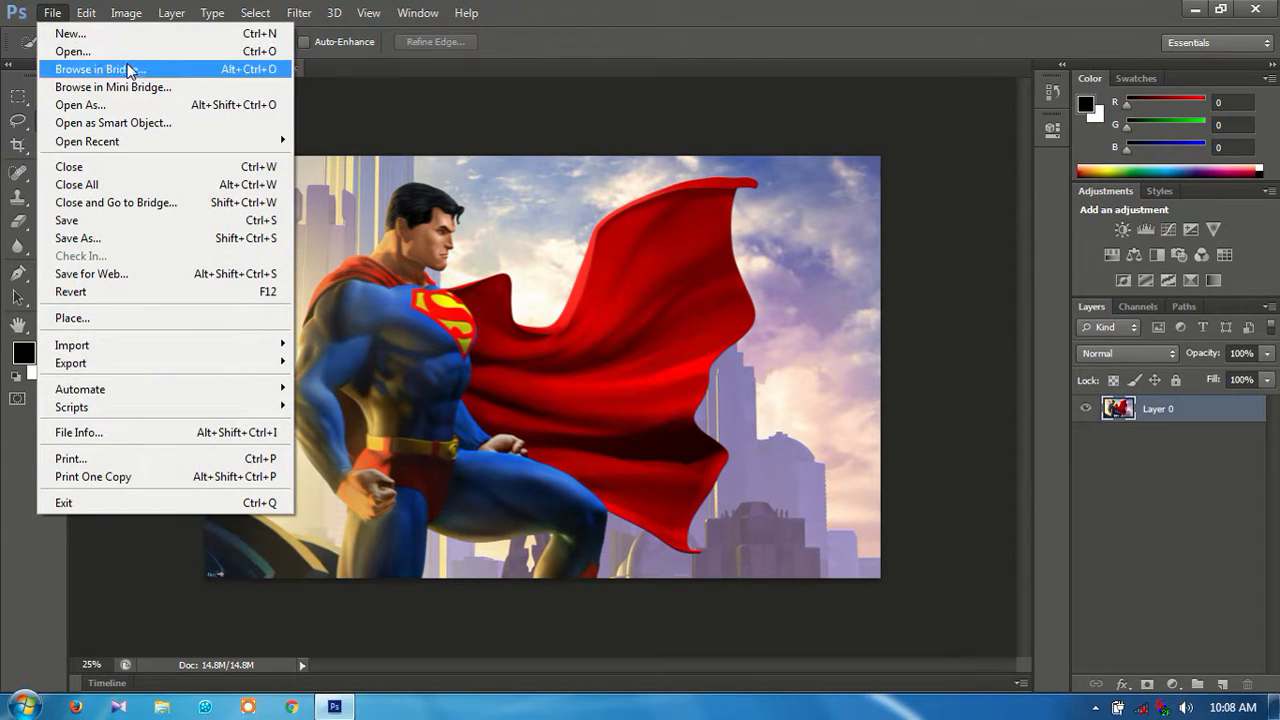
mouse_move(686, 190)
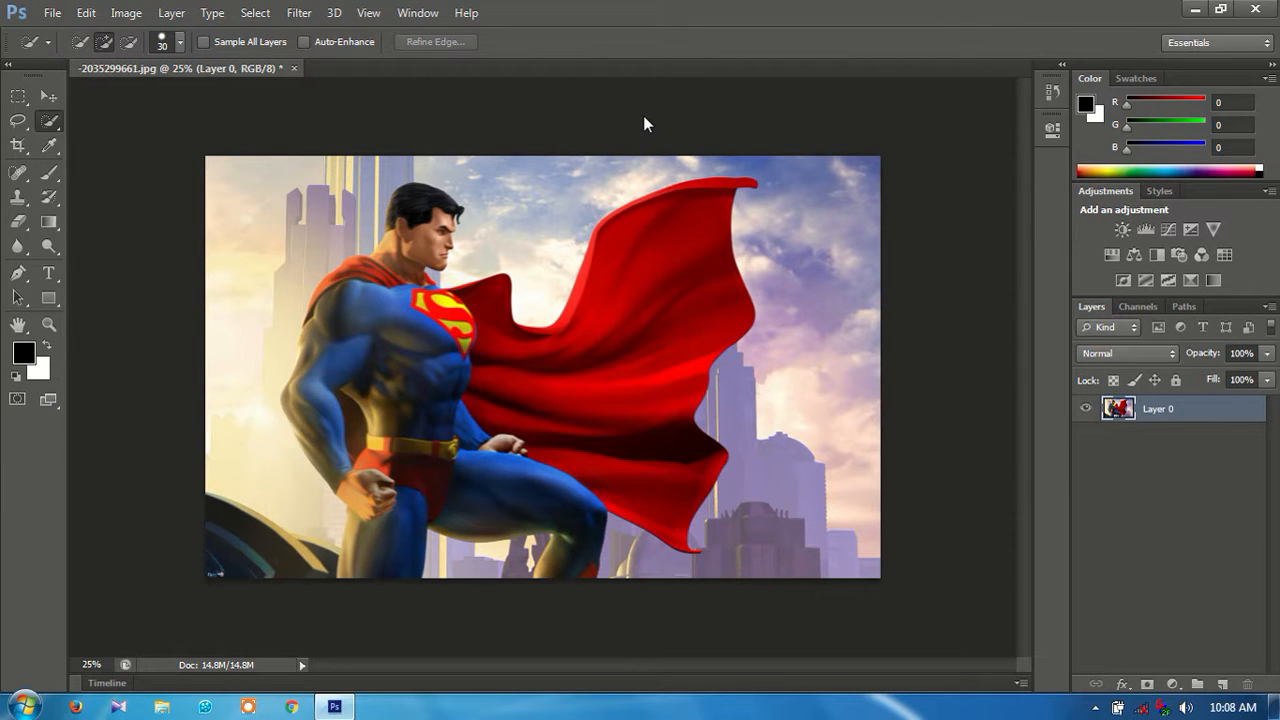
mouse_move(648, 124)
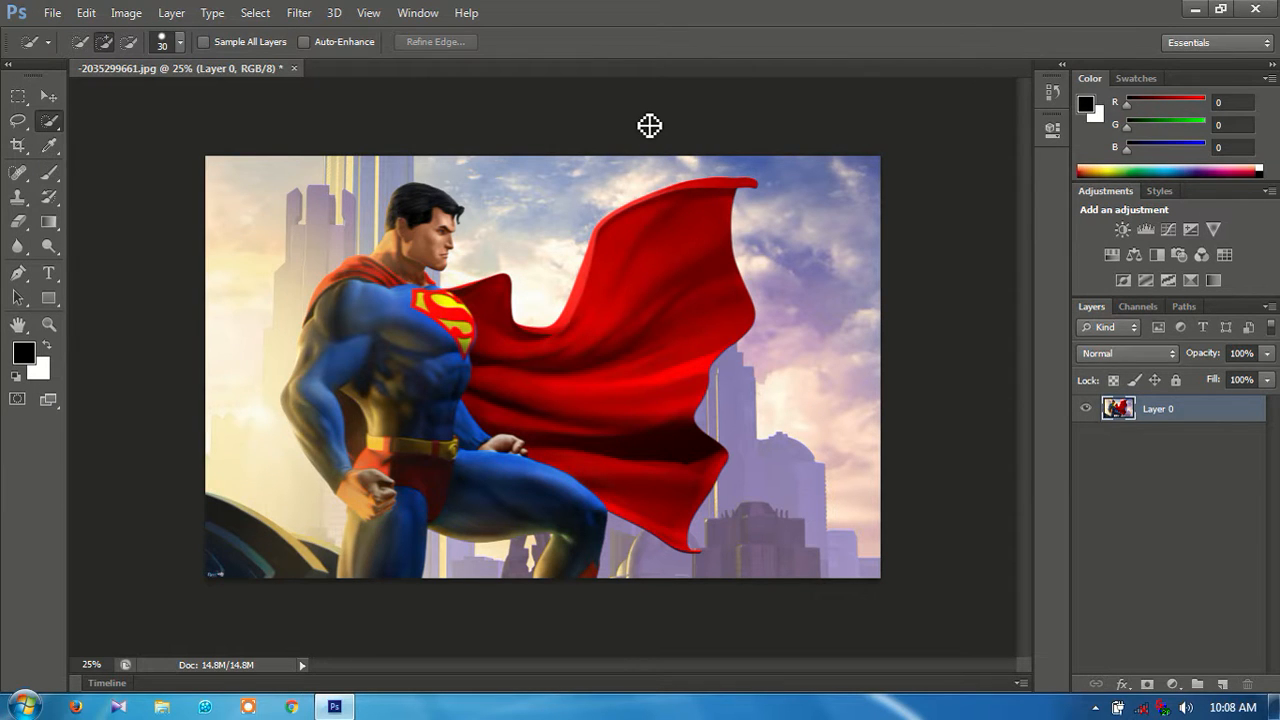
mouse_move(220, 184)
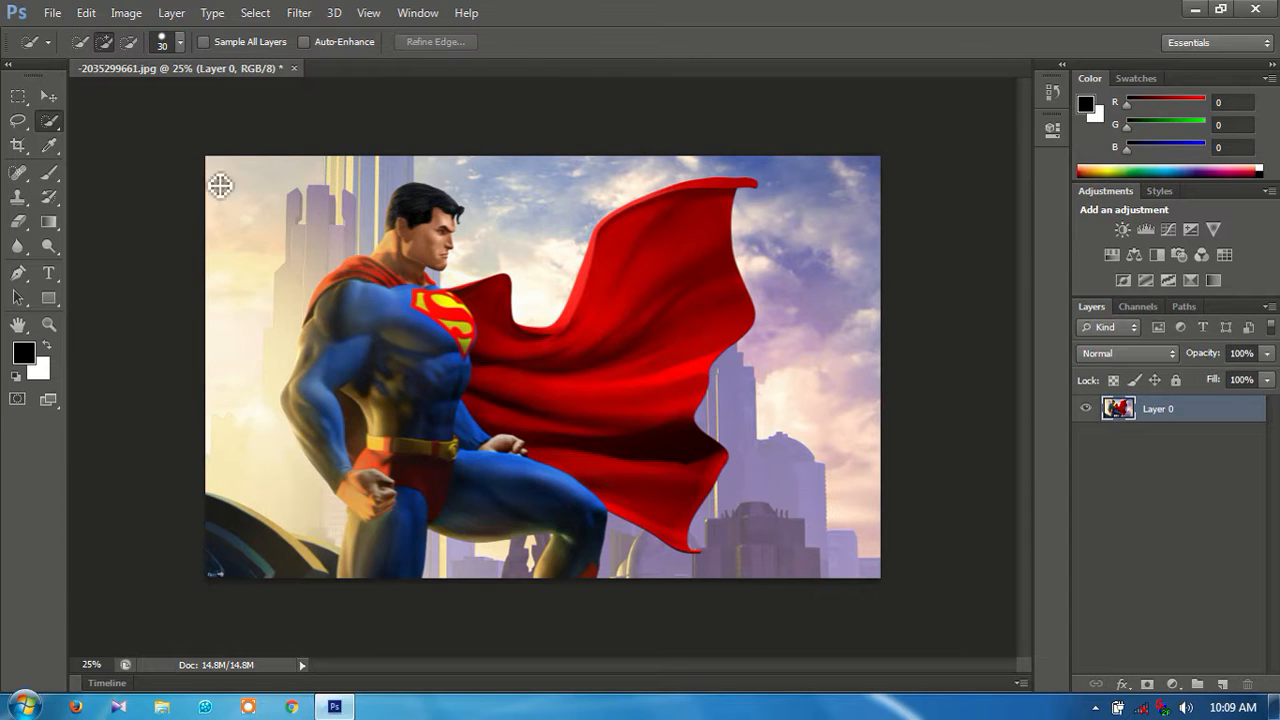
mouse_move(72, 140)
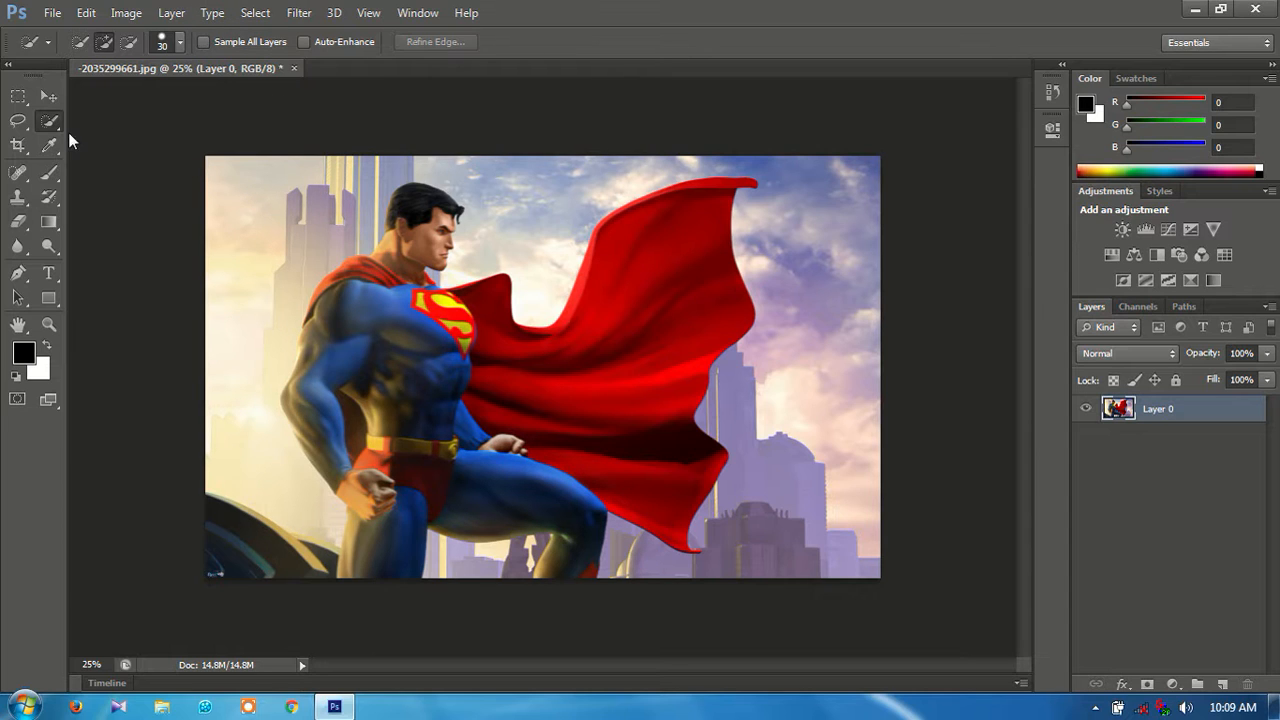
mouse_move(454, 244)
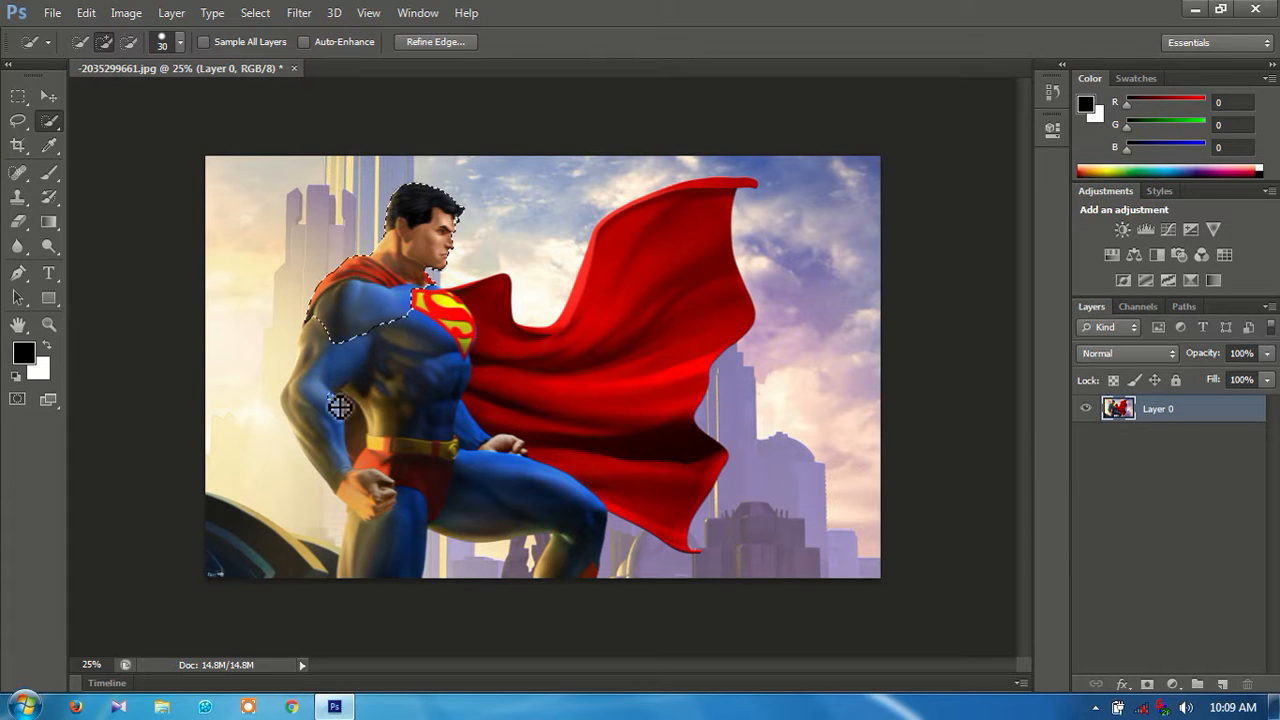
Quick-select Superman's head and torso, then add his legs and red cape.
drag(340, 408, 384, 454)
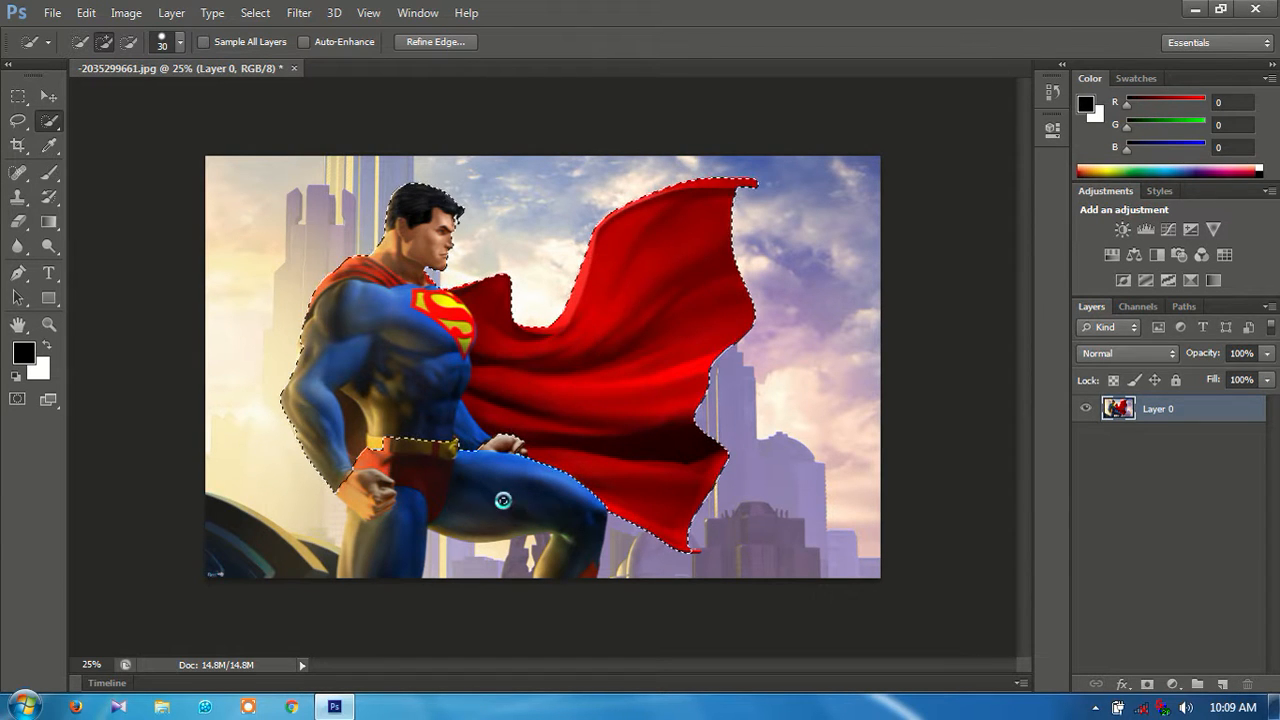
click(428, 538)
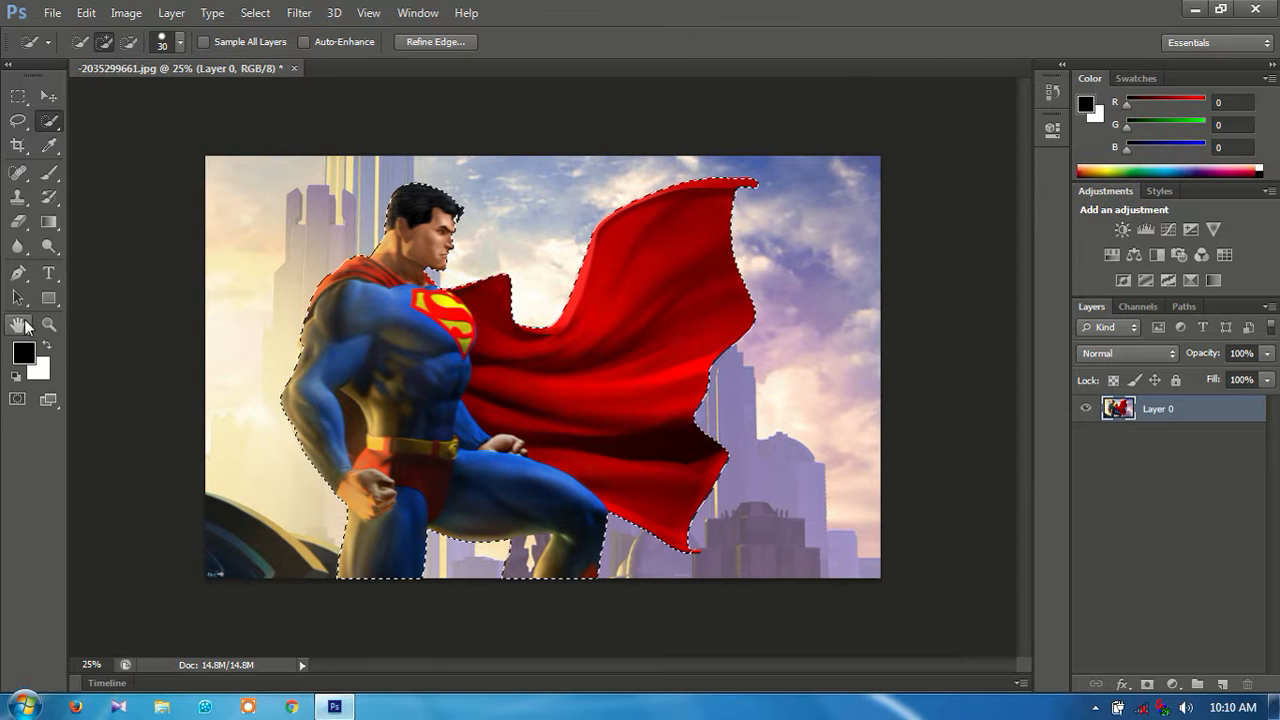
Zoom in to refine the selection along the legs and cape, then return to 25%.
click(48, 324)
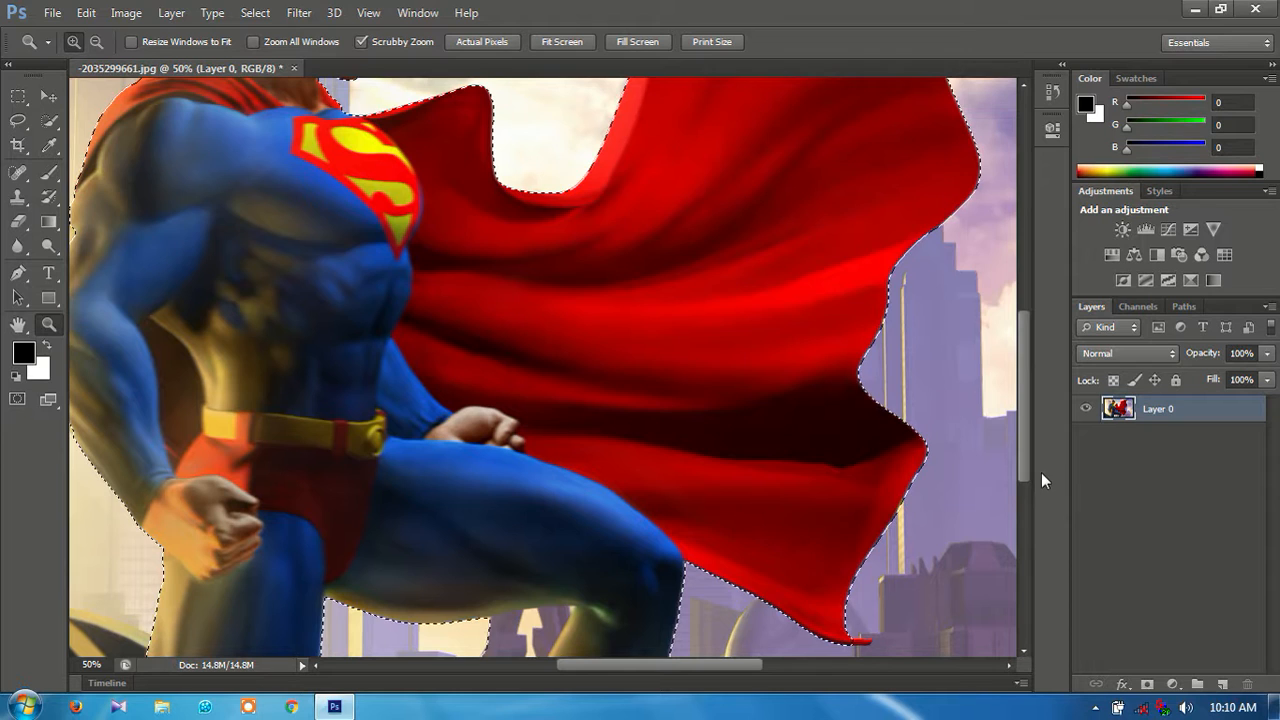
scroll(down, 3)
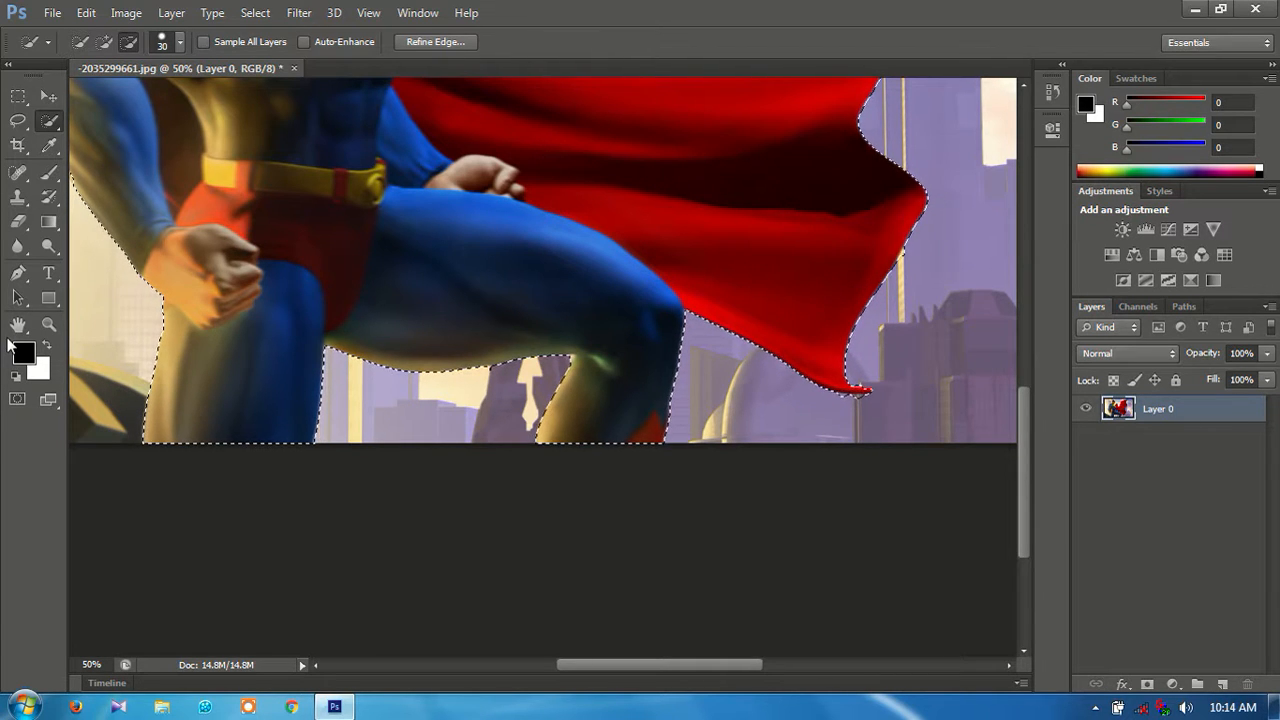
click(48, 324)
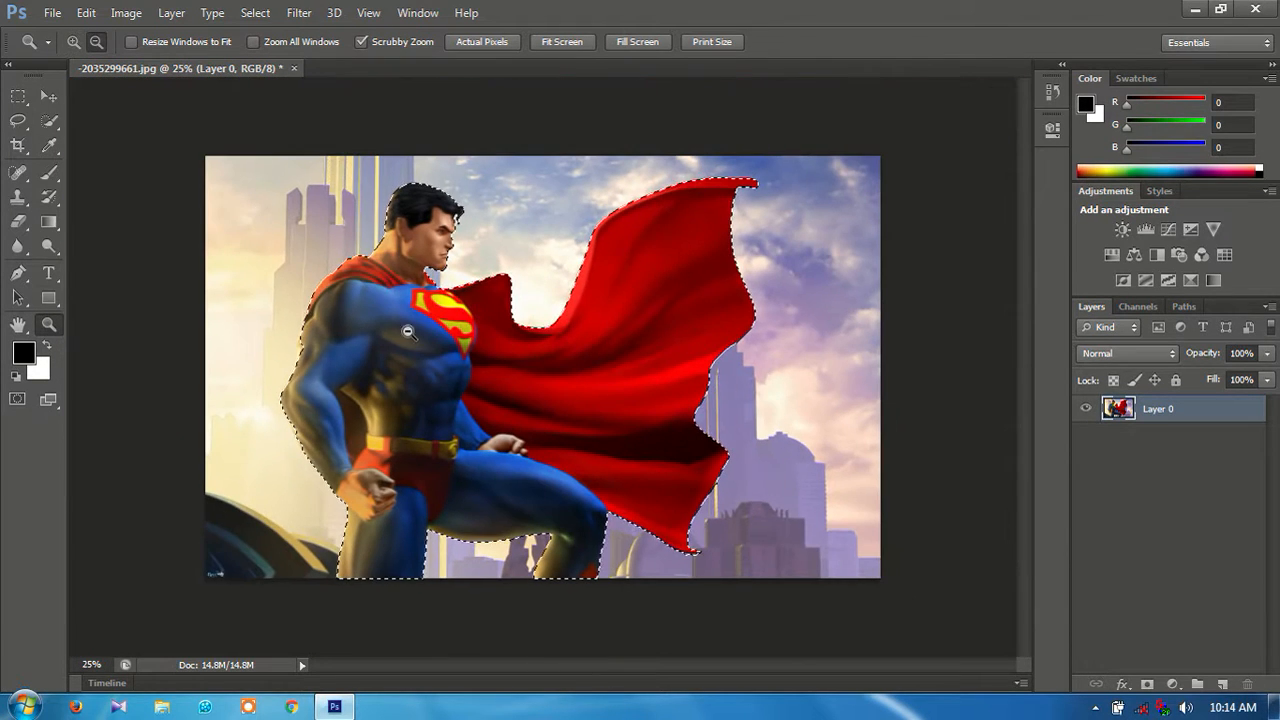
mouse_move(196, 204)
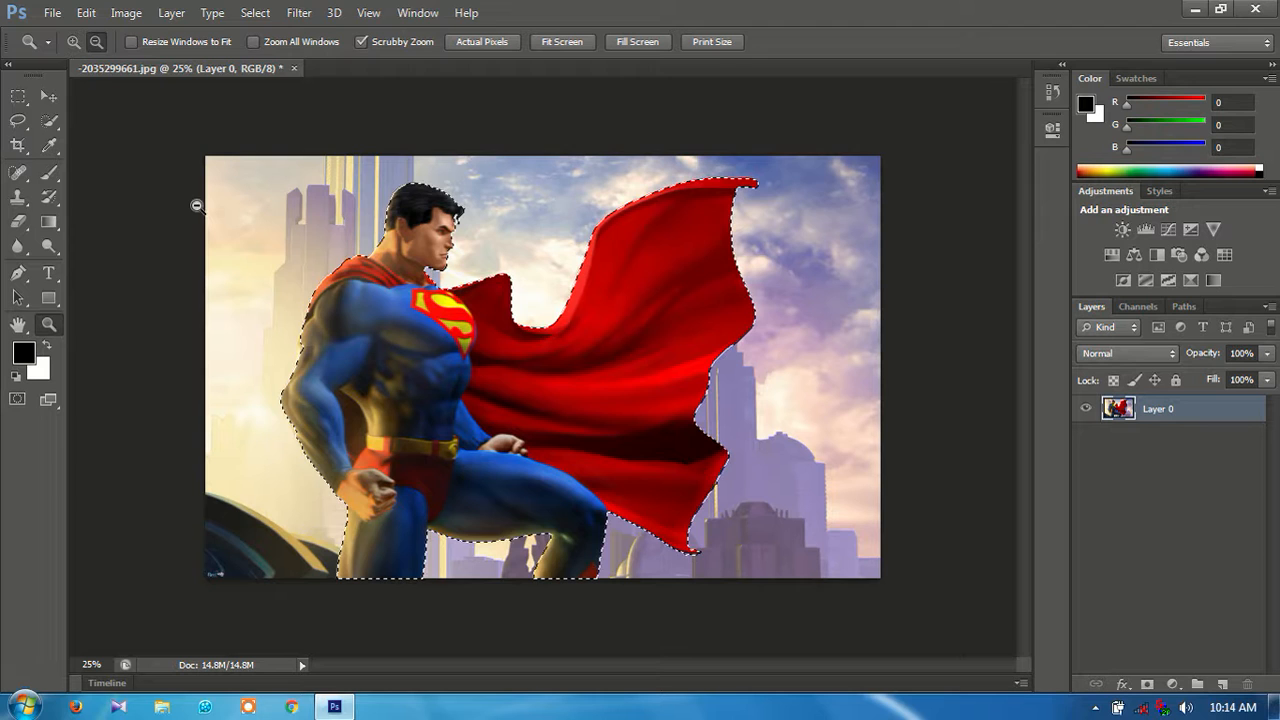
Invert the selection so the background is selected instead of Superman.
click(48, 122)
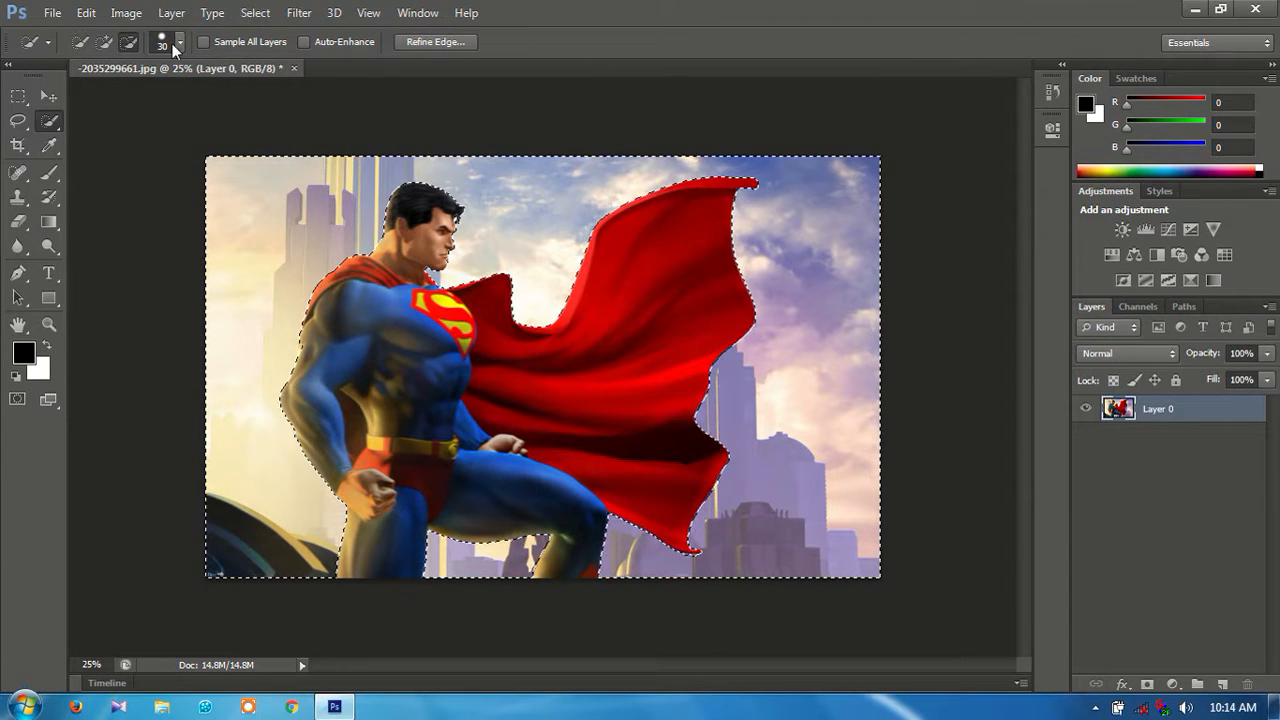
click(298, 12)
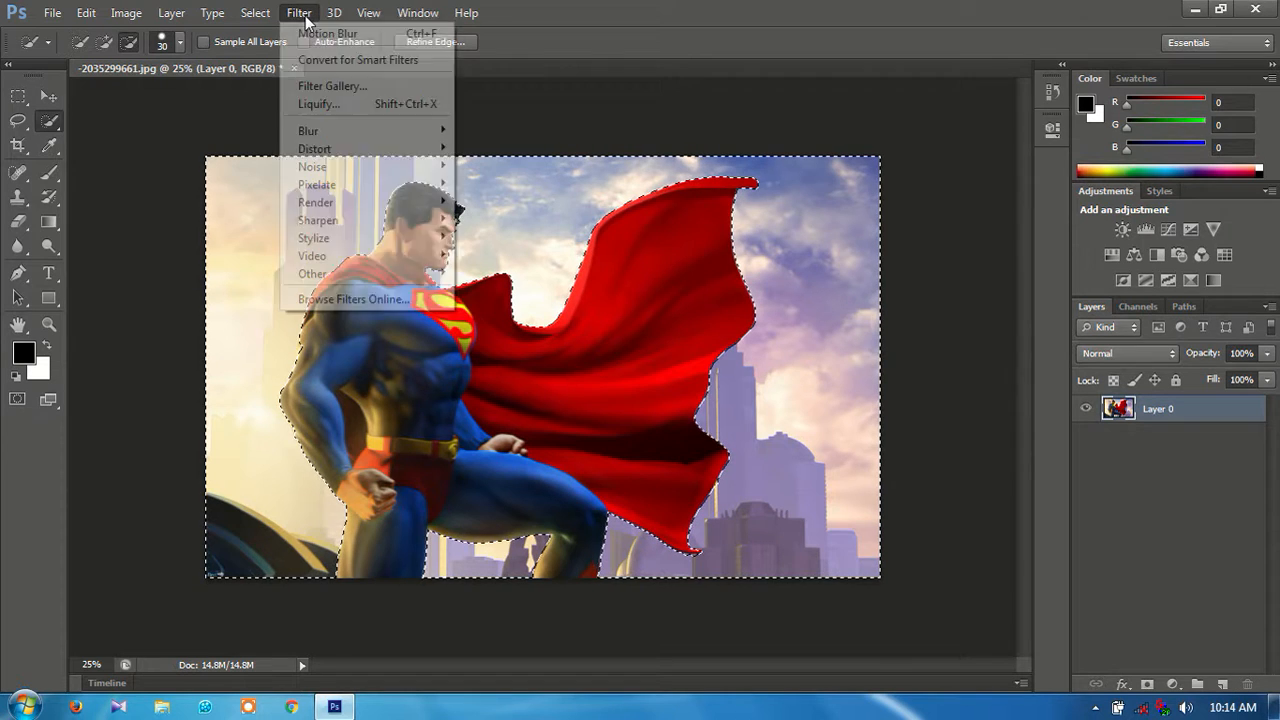
mouse_move(328, 32)
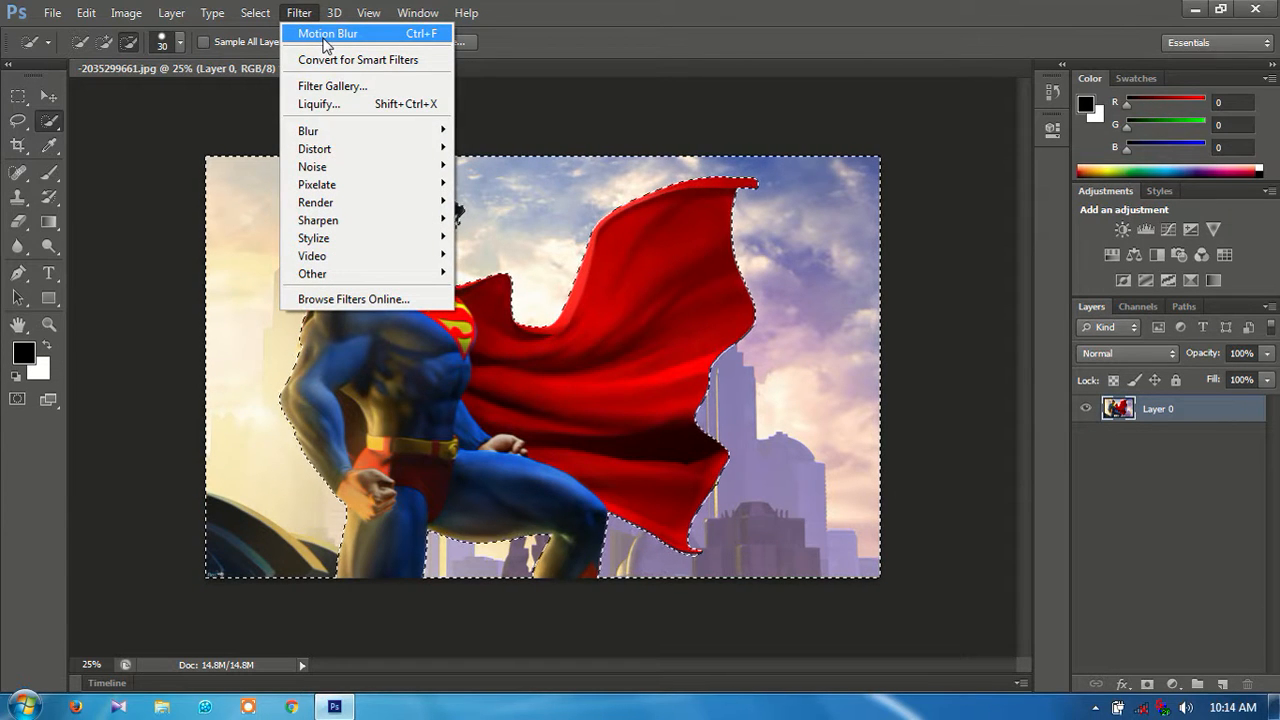
mouse_move(340, 104)
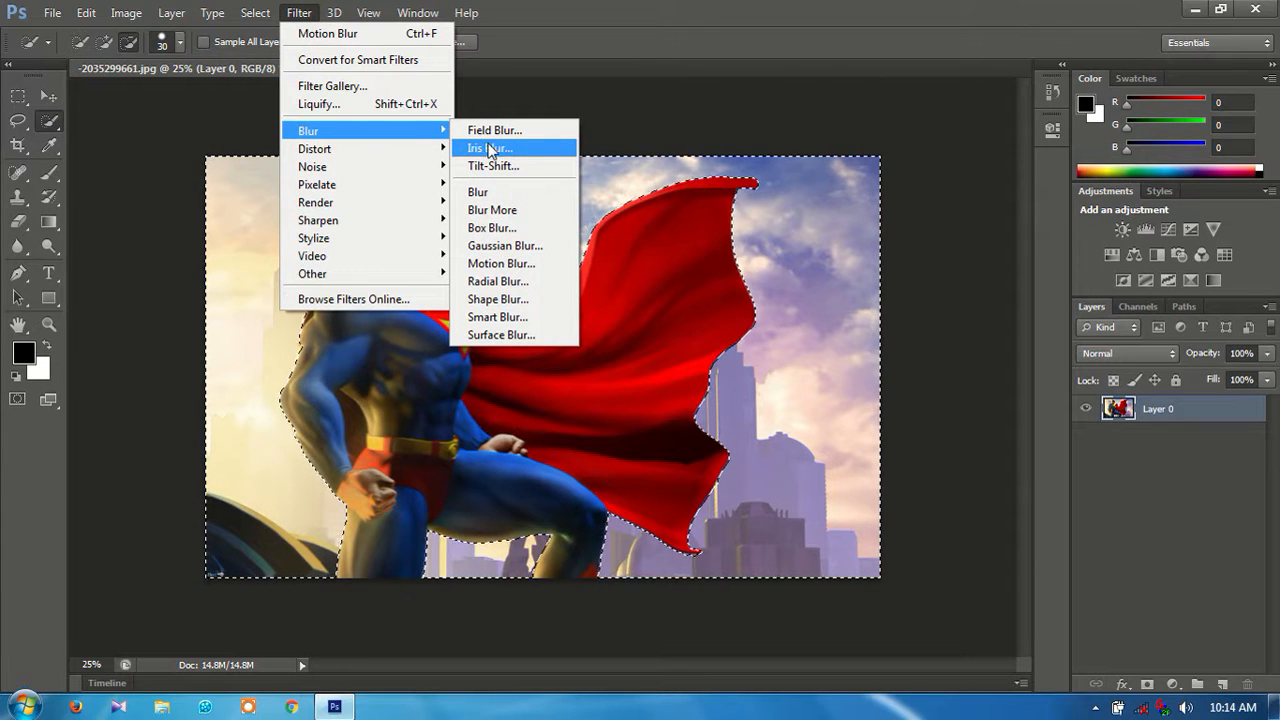
mouse_move(496, 316)
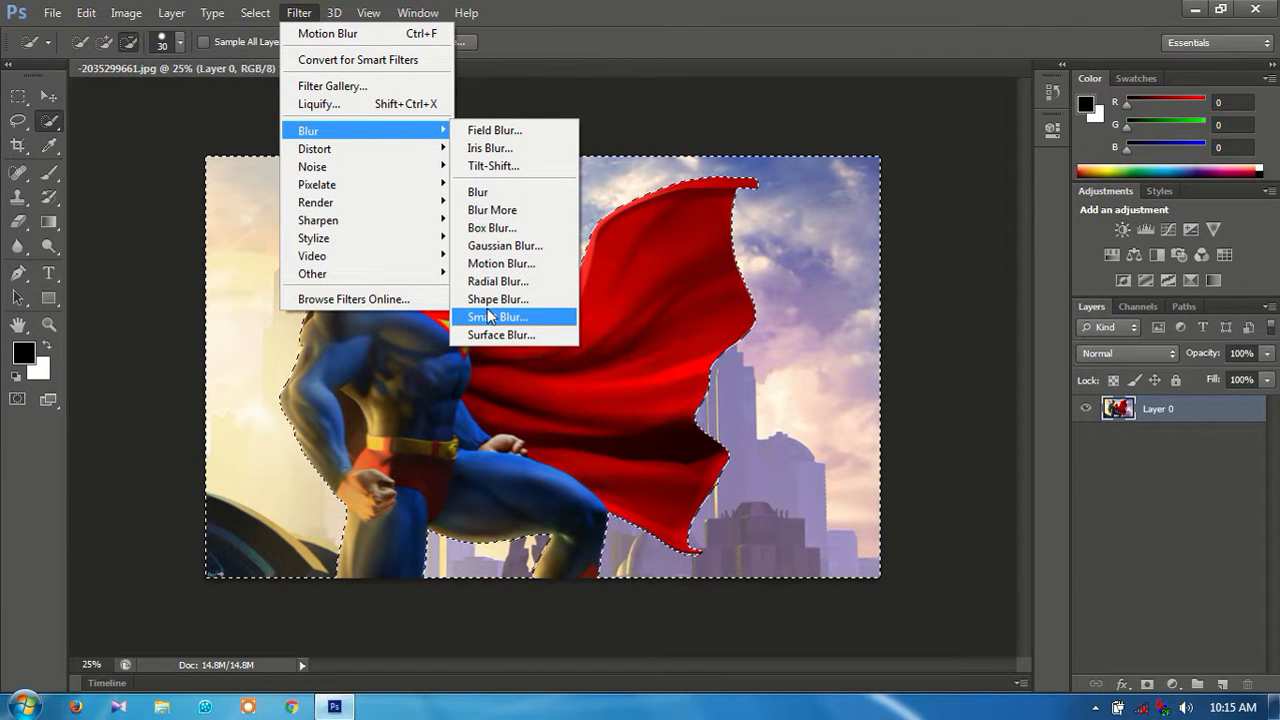
mouse_move(492, 228)
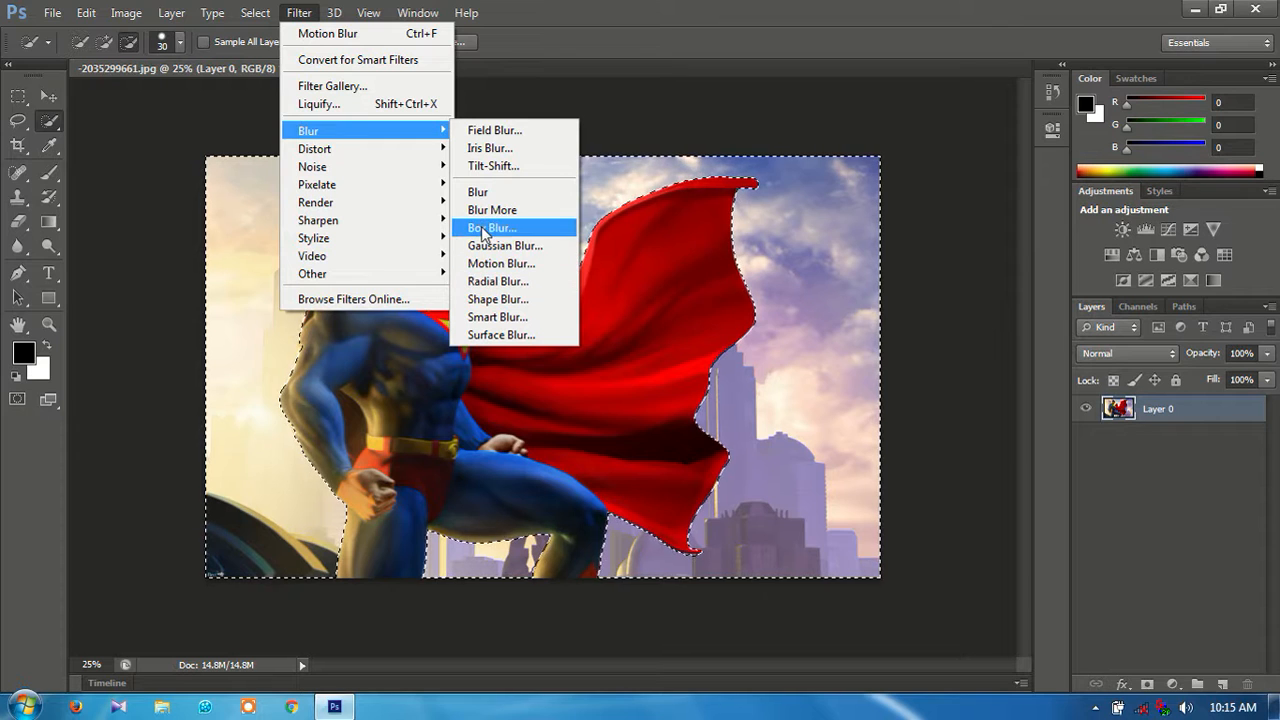
mouse_move(492, 264)
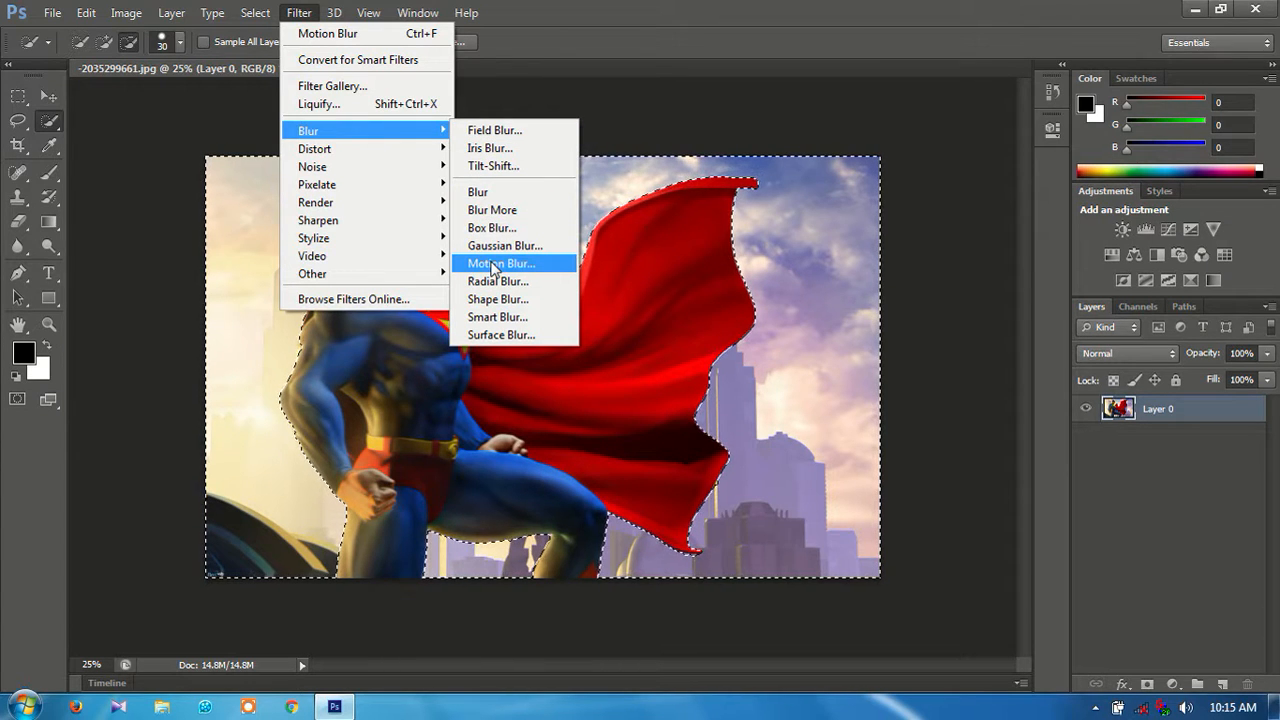
mouse_move(494, 130)
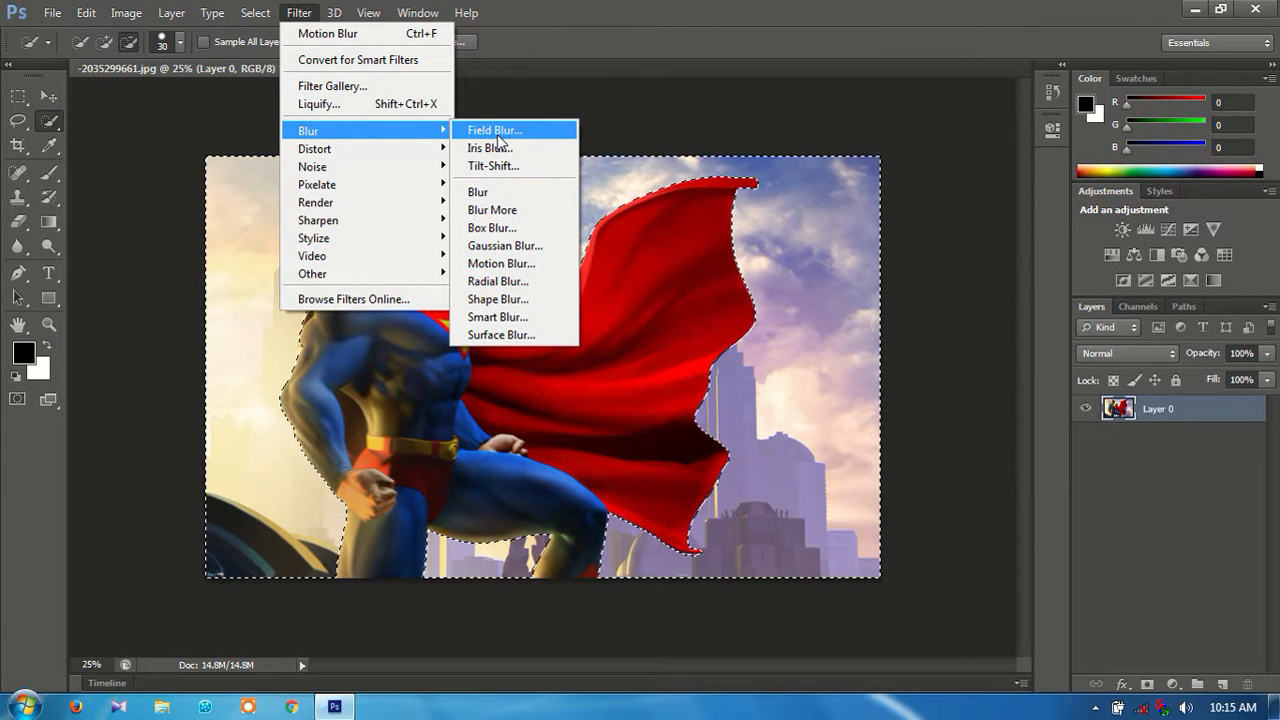
mouse_move(492, 210)
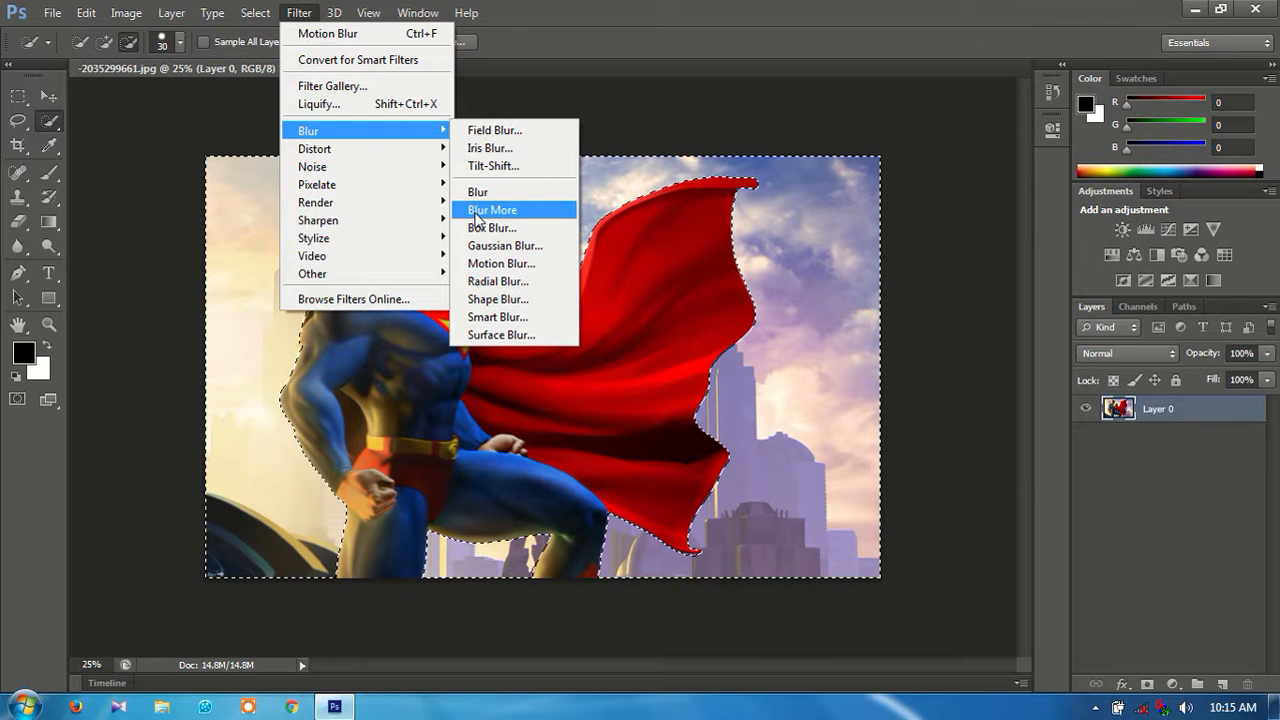
mouse_move(494, 130)
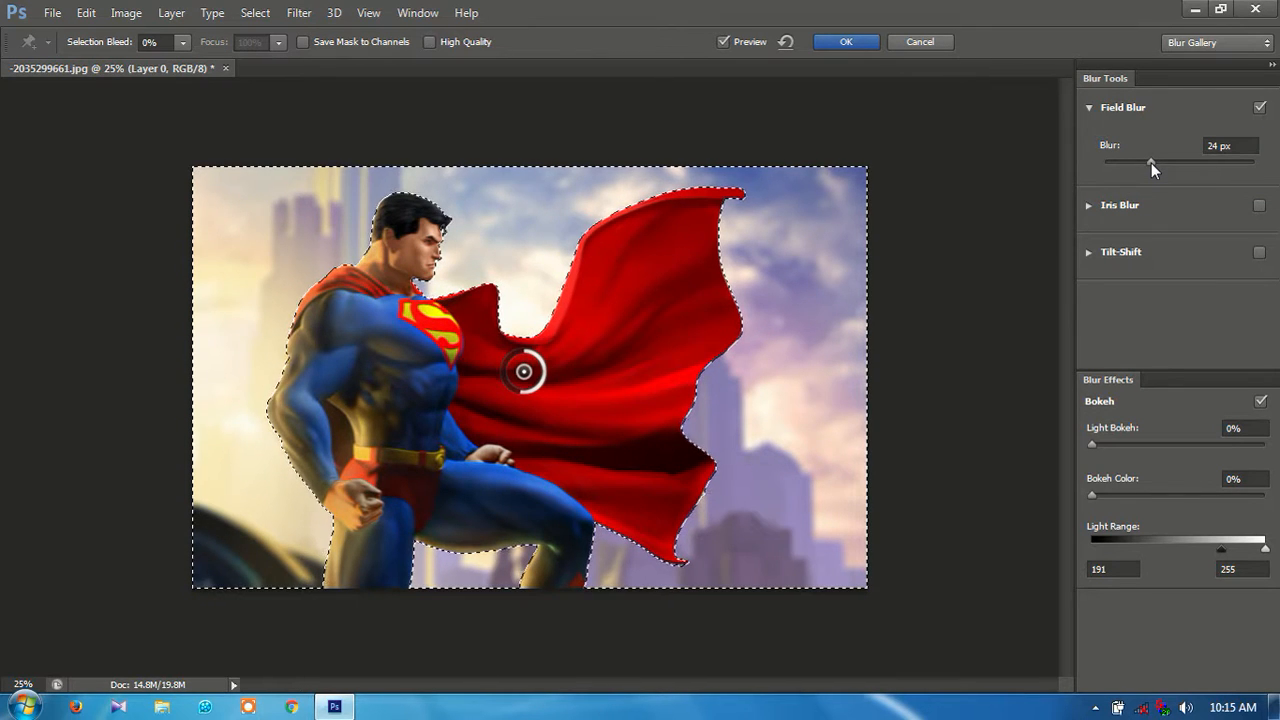
Raise the Field Blur on the background to 47 px and confirm it.
drag(1150, 162, 1130, 162)
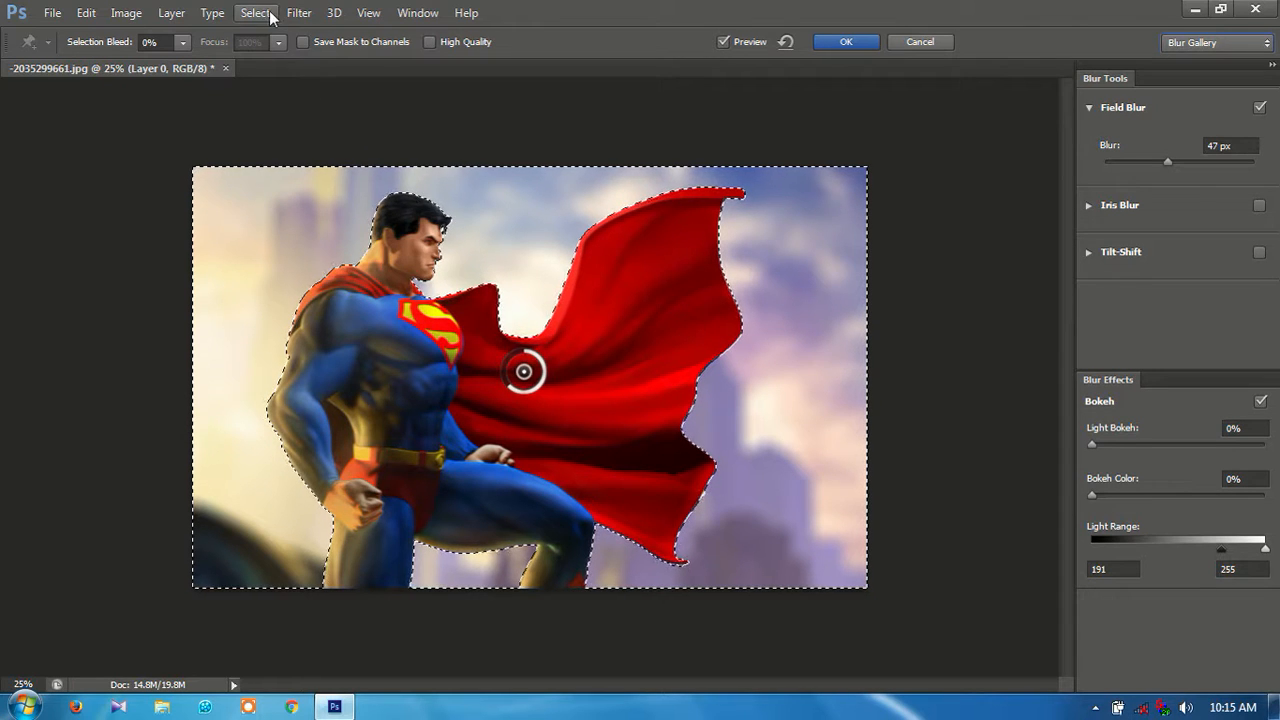
click(298, 12)
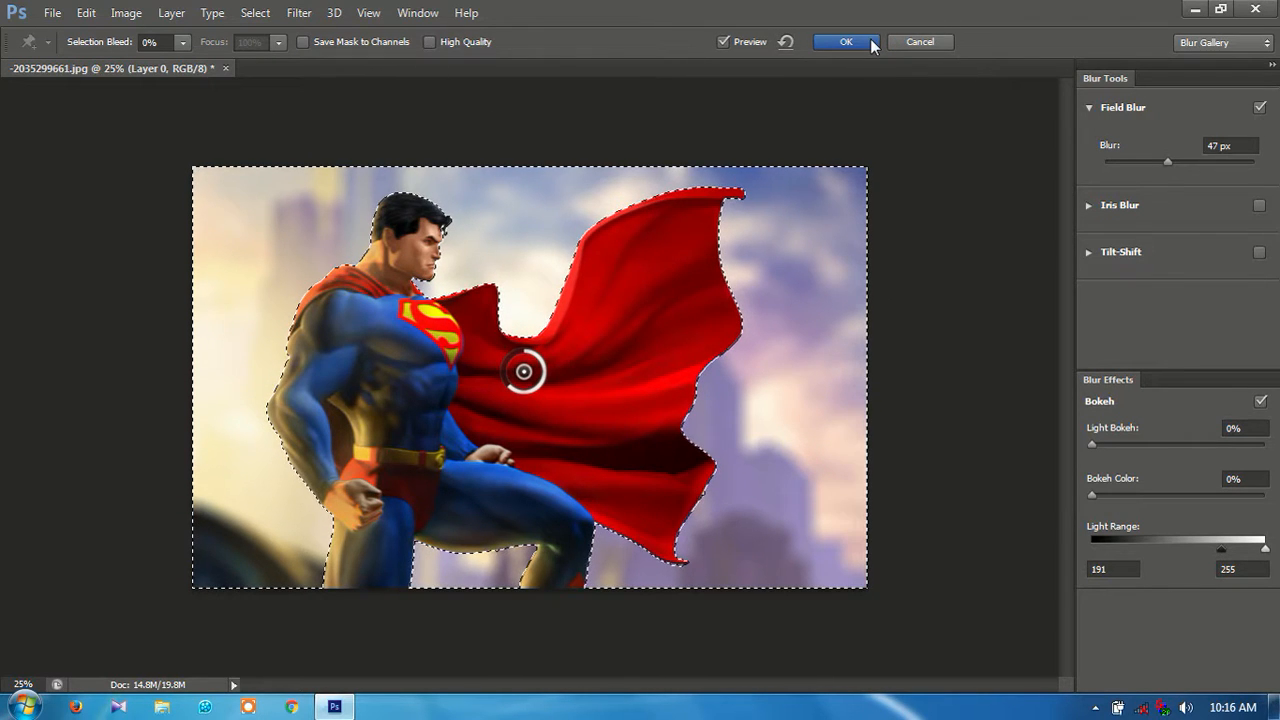
click(844, 40)
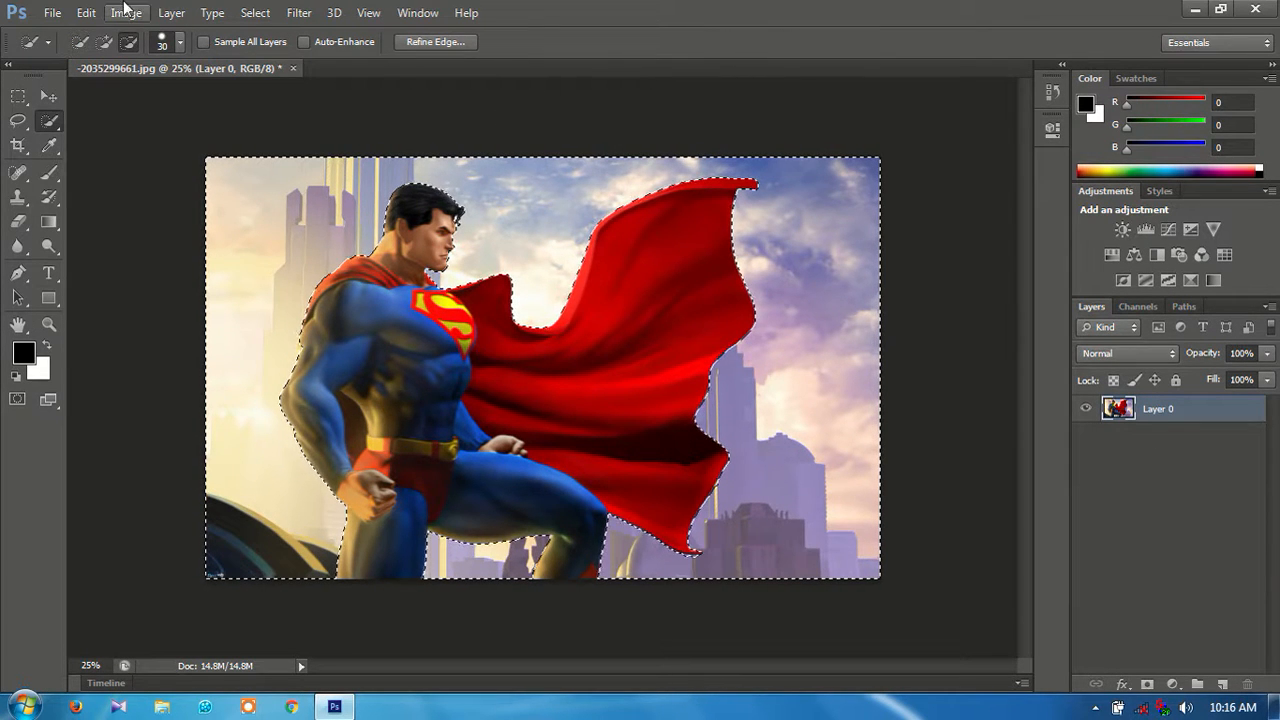
Bring up the Filter menu's blur list to reach Motion Blur.
click(298, 12)
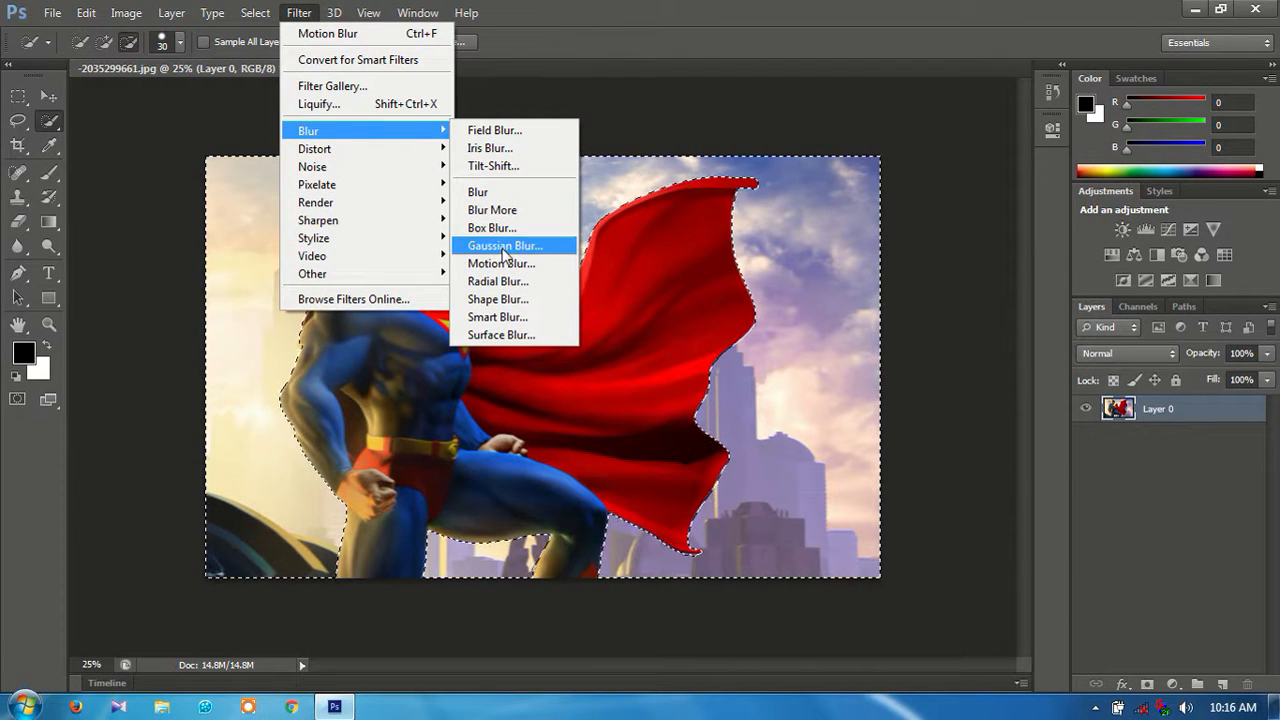
mouse_move(500, 264)
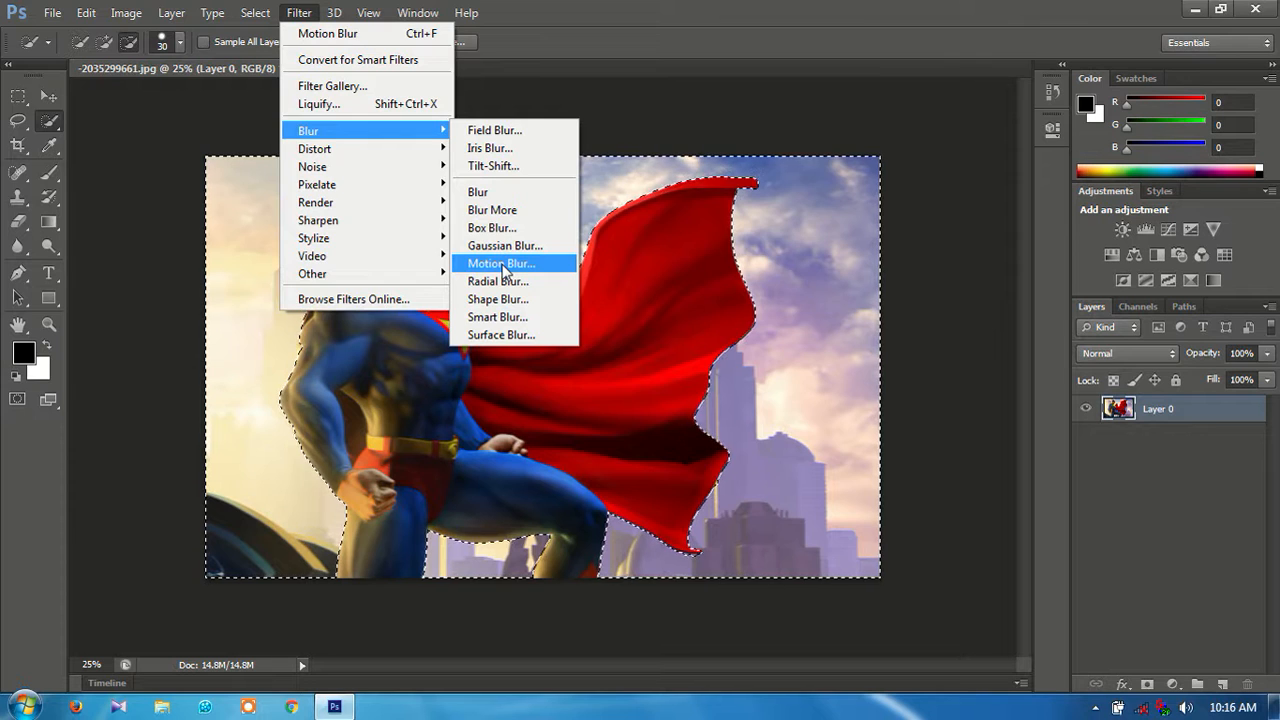
Set the Motion Blur distance for the background to 65 pixels.
click(500, 264)
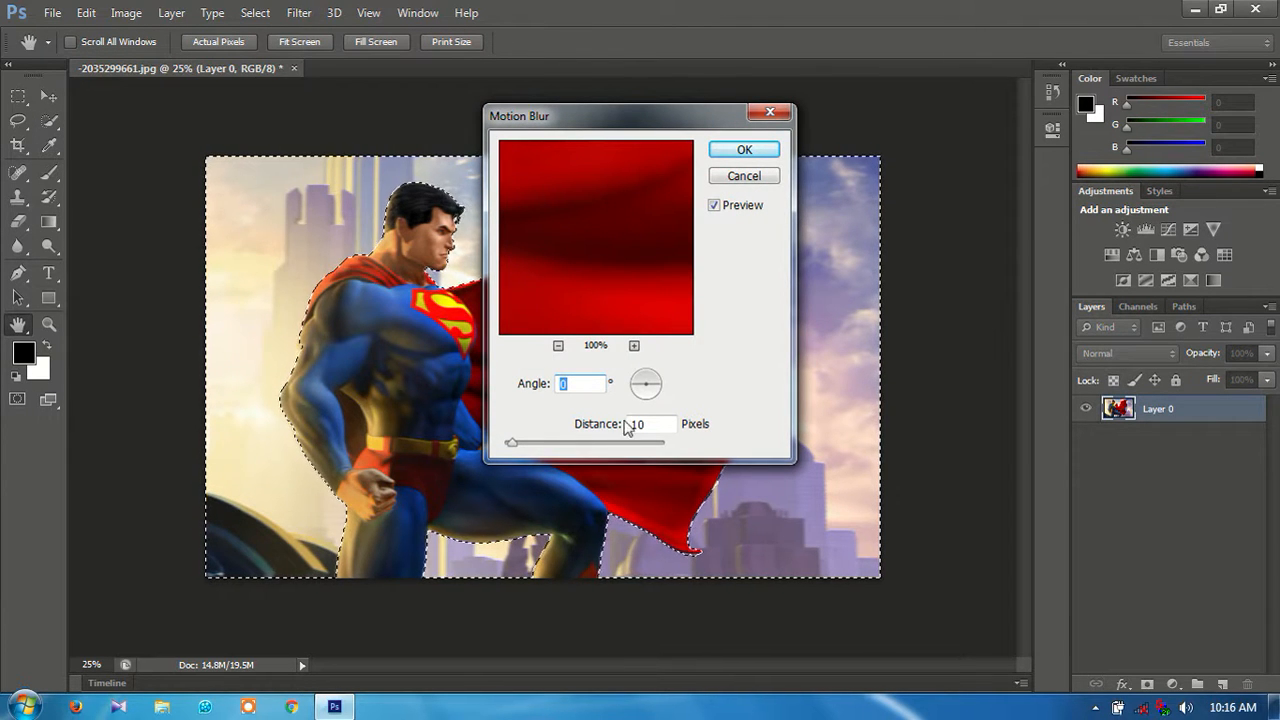
drag(510, 442, 544, 442)
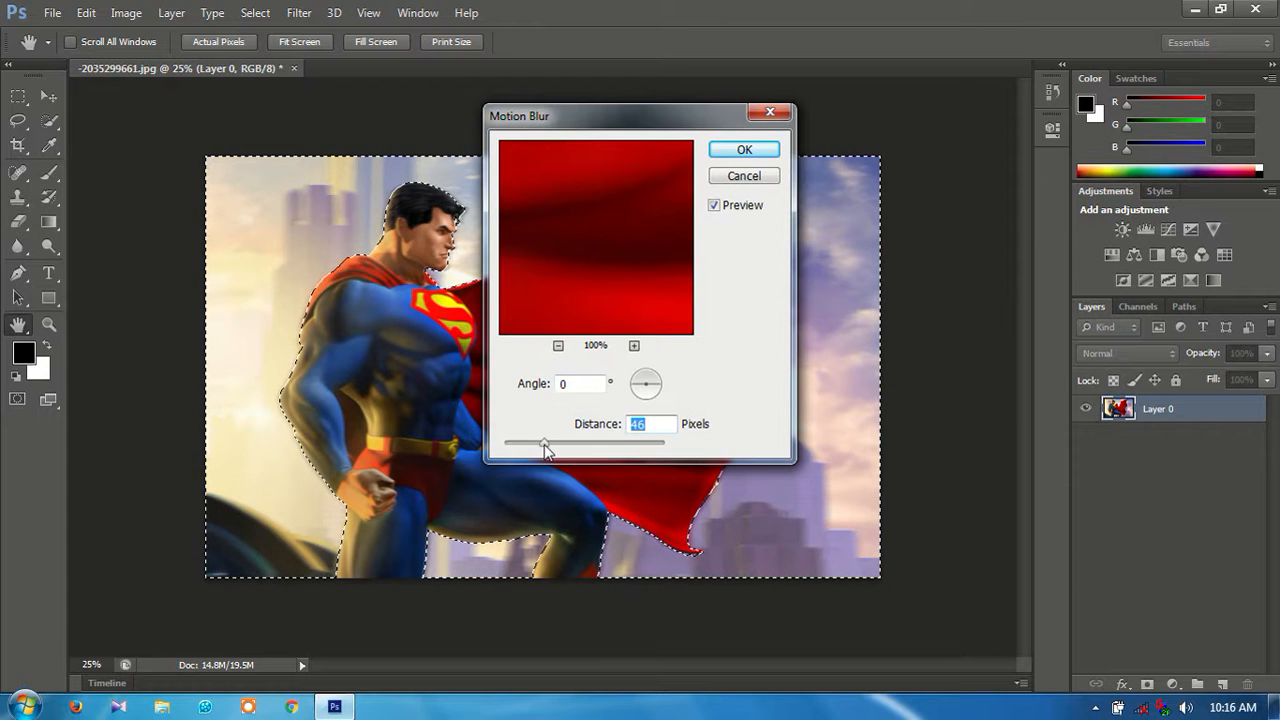
drag(544, 442, 556, 442)
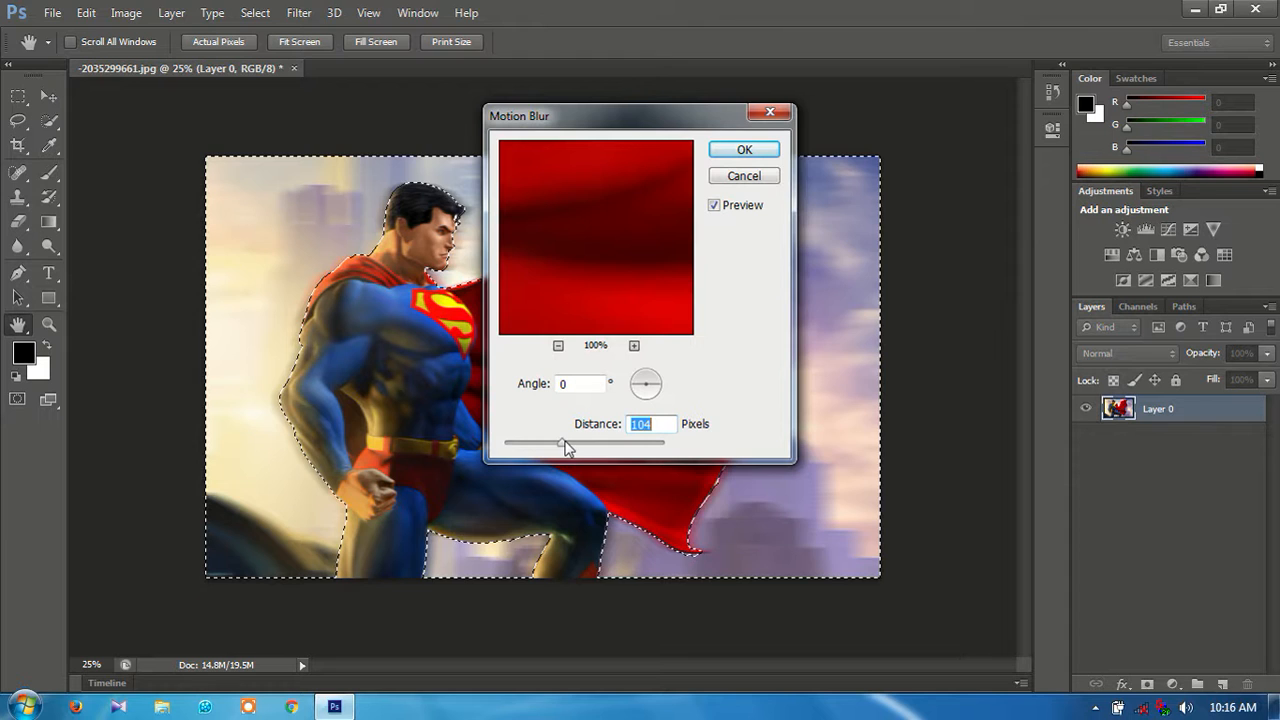
drag(568, 442, 556, 442)
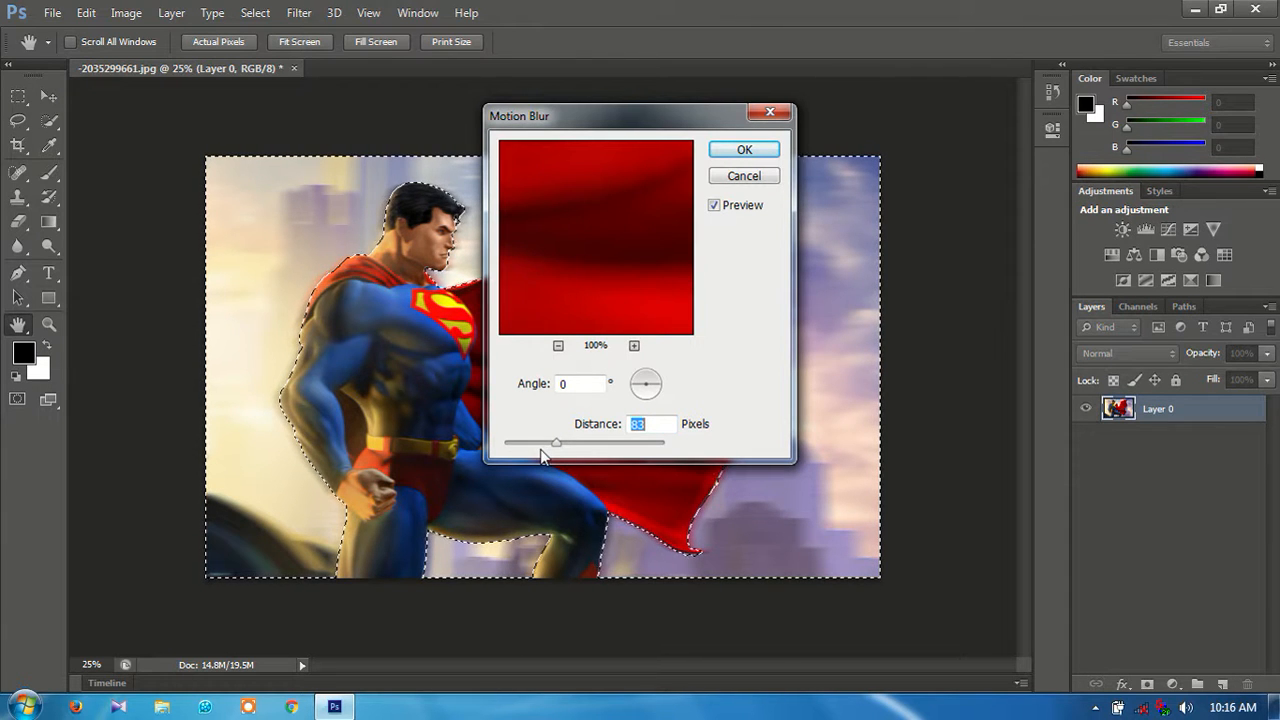
drag(556, 442, 532, 442)
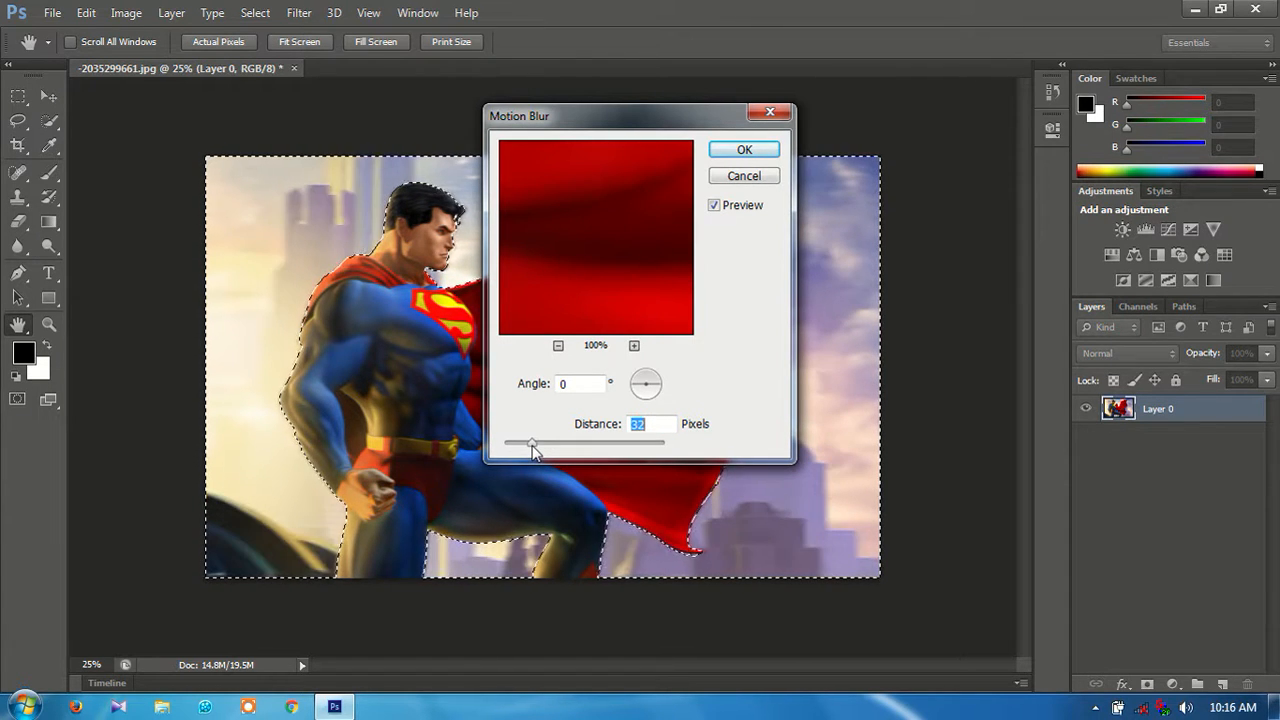
drag(530, 442, 552, 442)
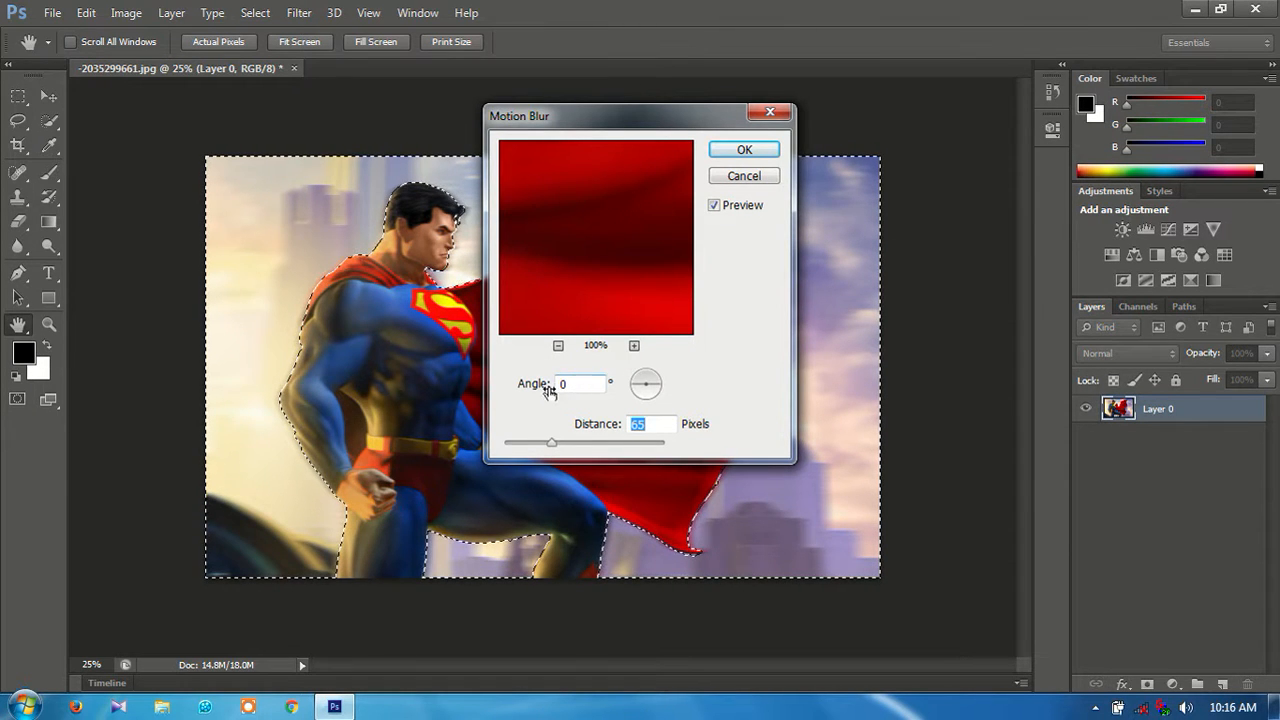
Set the blur angle to 8° and apply the motion blur to the background.
triple_click(580, 384)
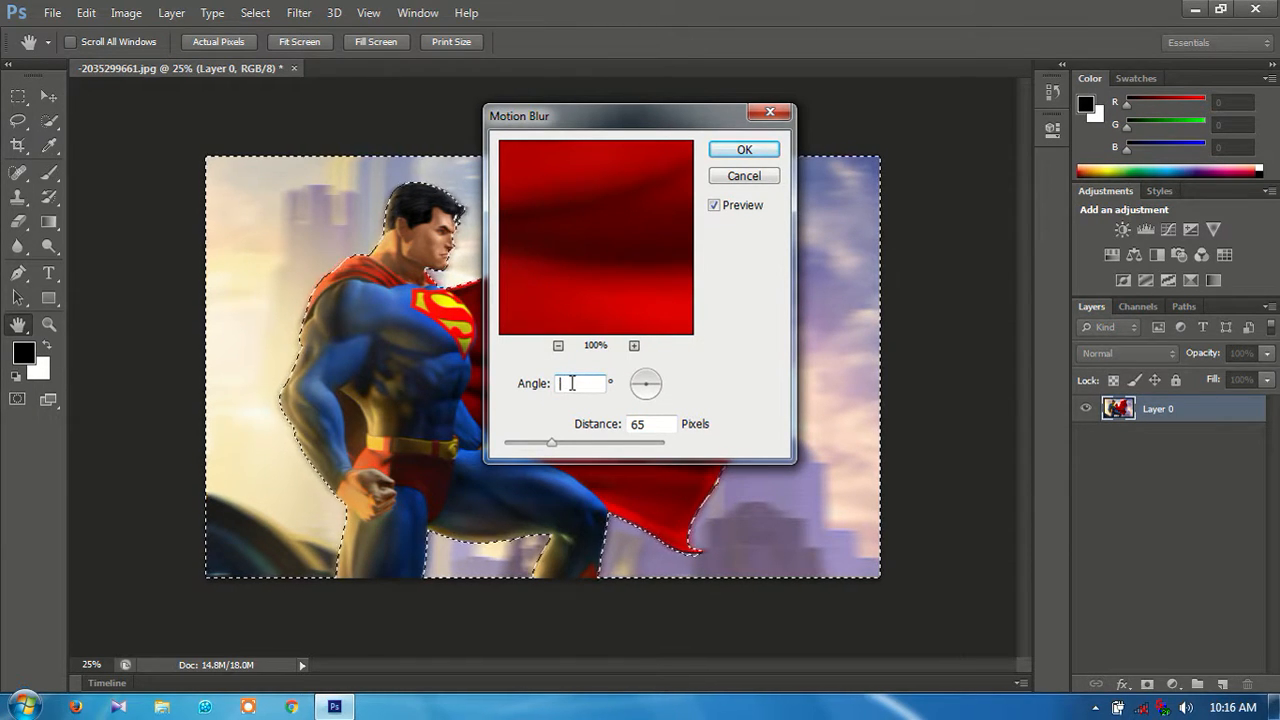
text(87)
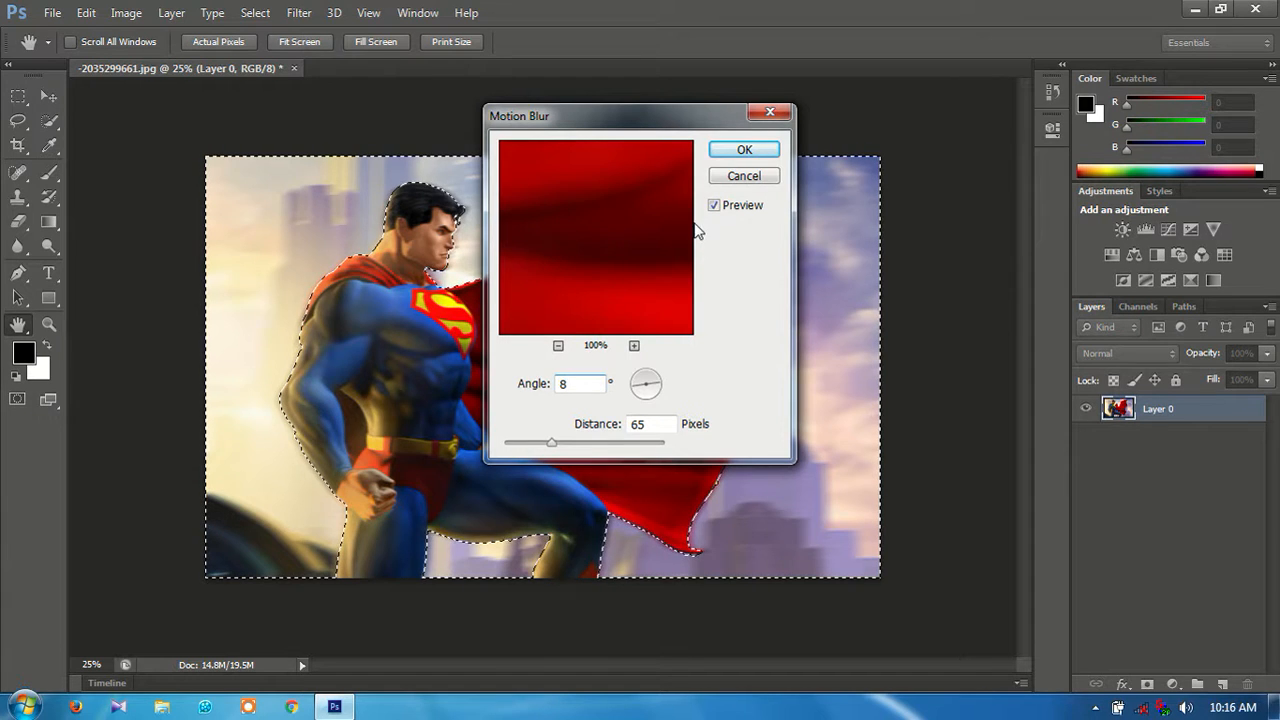
mouse_move(744, 148)
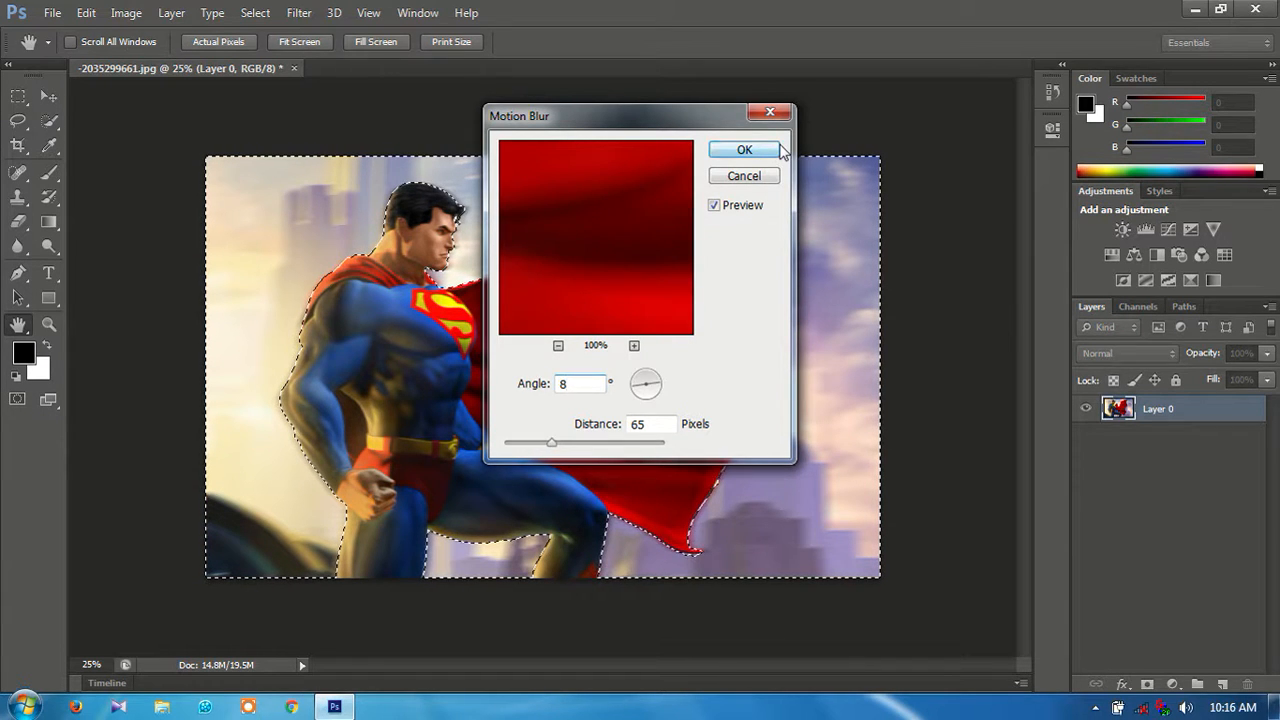
click(744, 148)
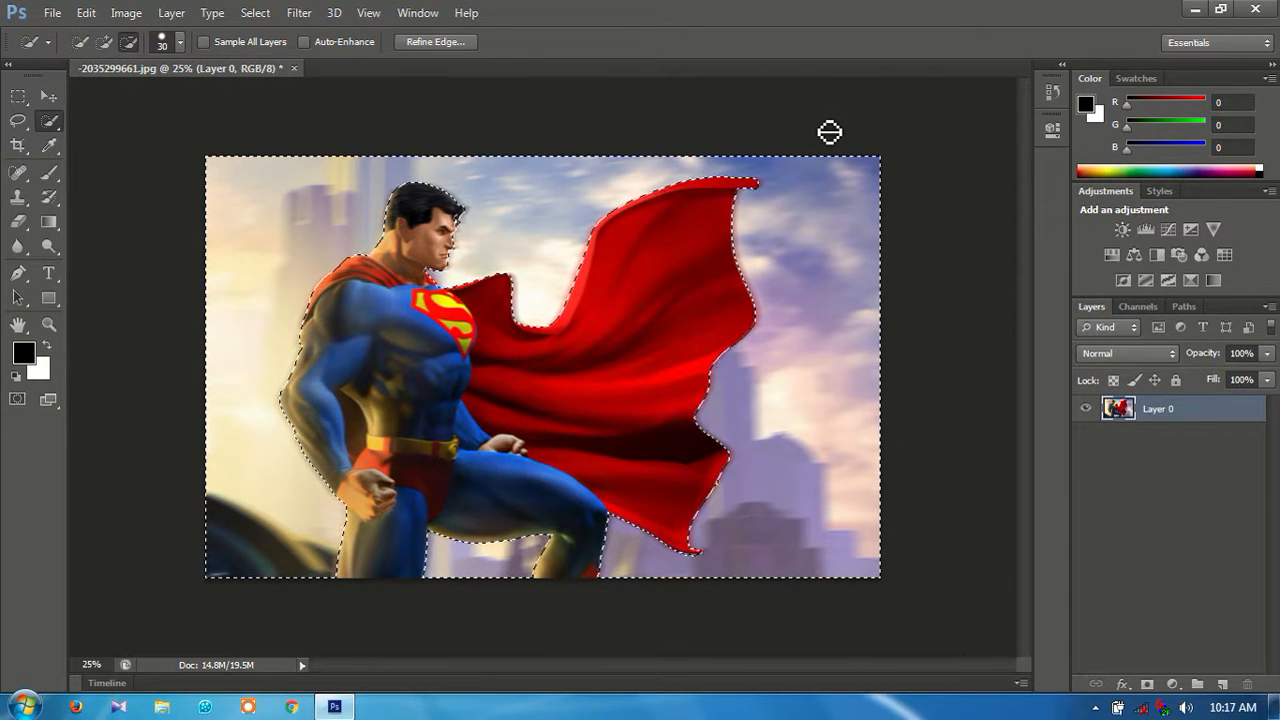